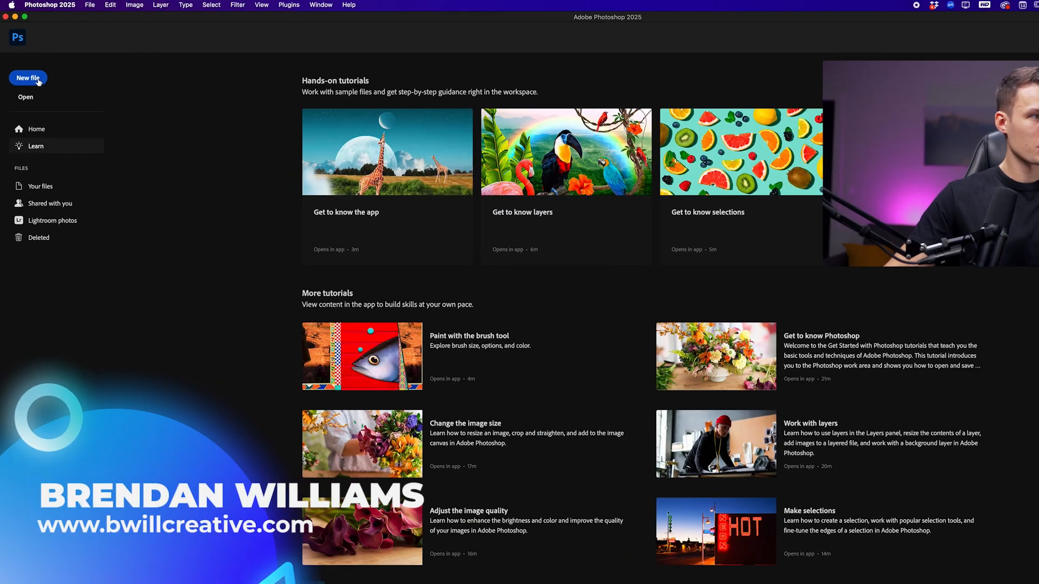
# - Create a new 2500 × 3200 px, 300 ppi document from the custom preset
pyautogui.click(27, 78)
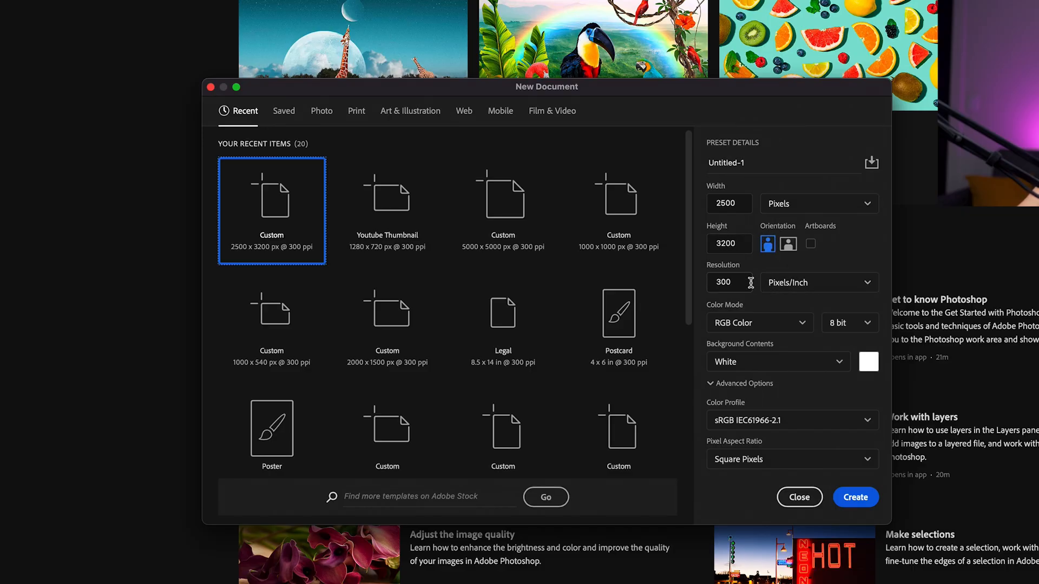
pyautogui.moveTo(832, 292)
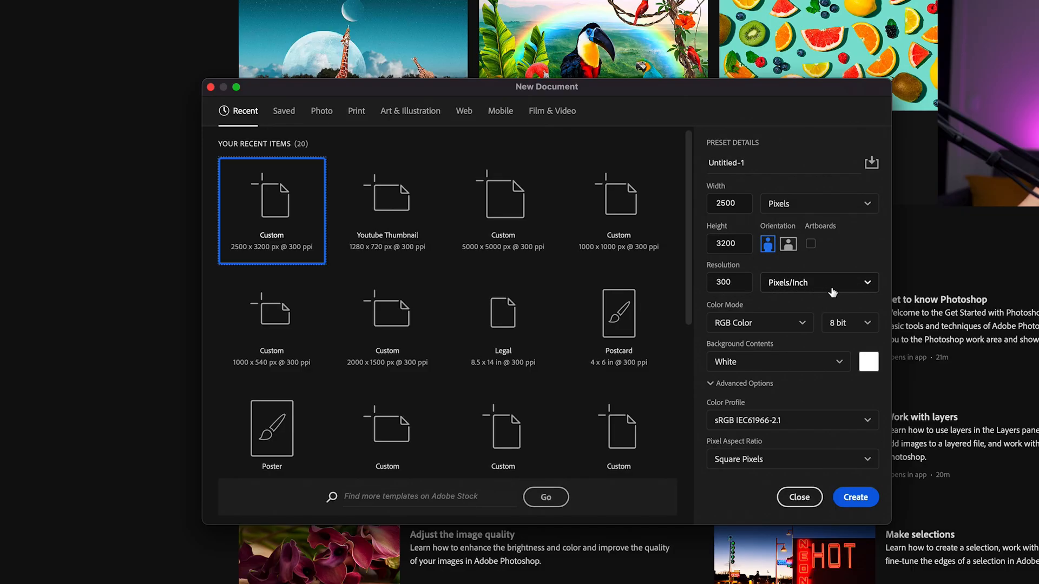
pyautogui.click(855, 497)
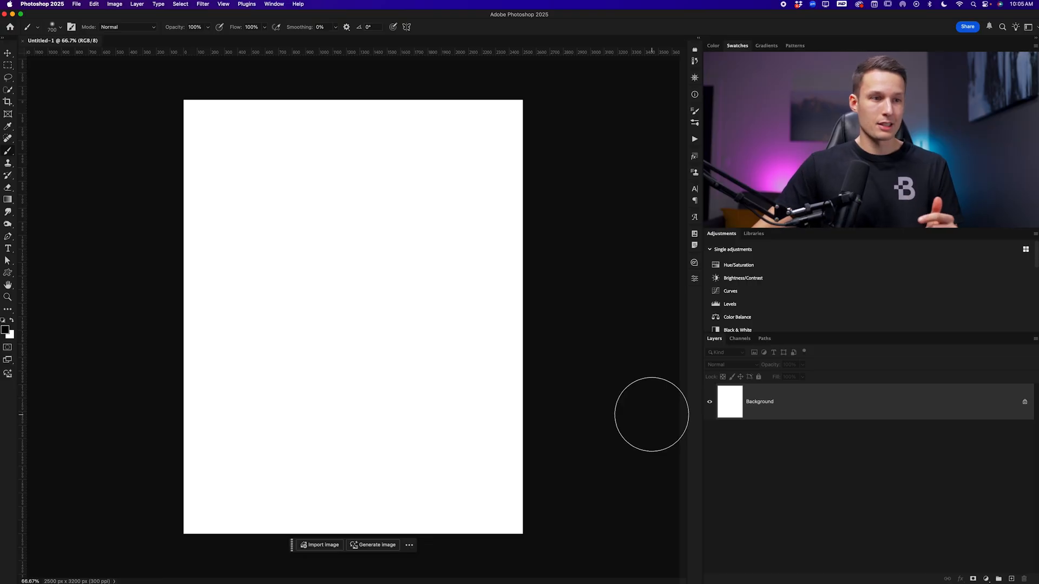
pyautogui.moveTo(636, 408)
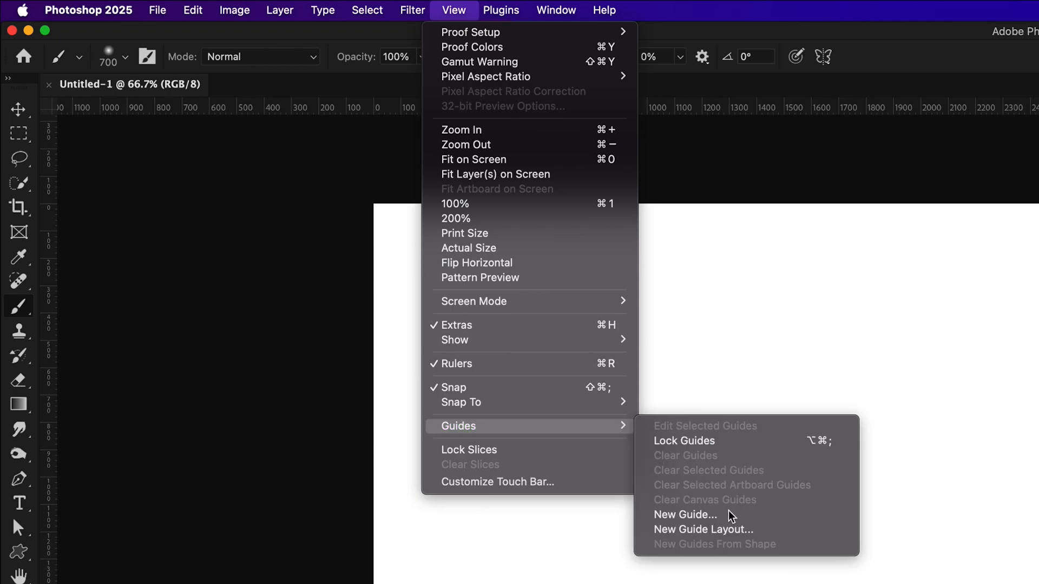
# - Set up a New Guide Layout with only 100 px margins on every side
pyautogui.click(704, 530)
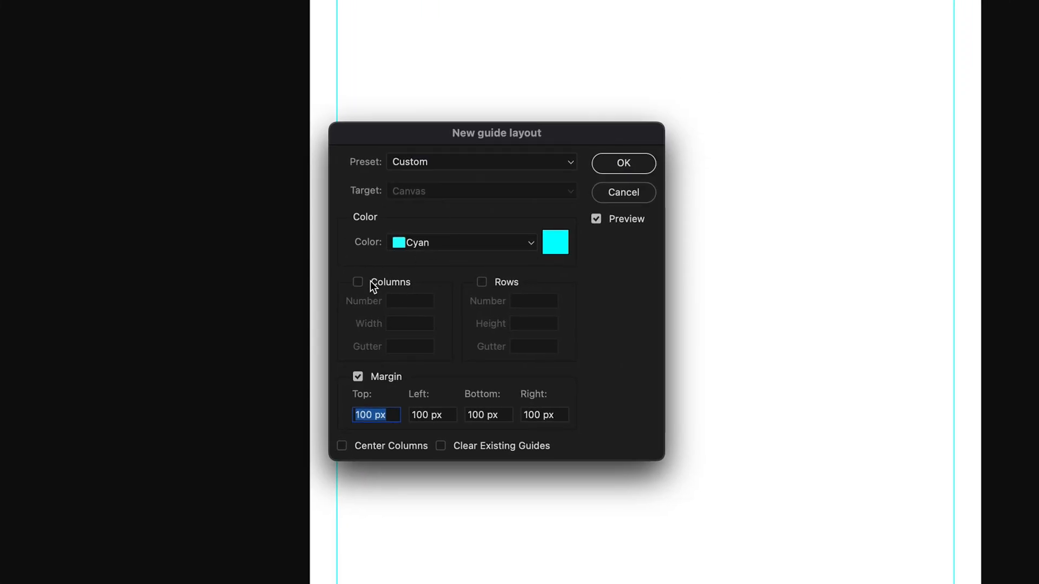
pyautogui.moveTo(419, 347)
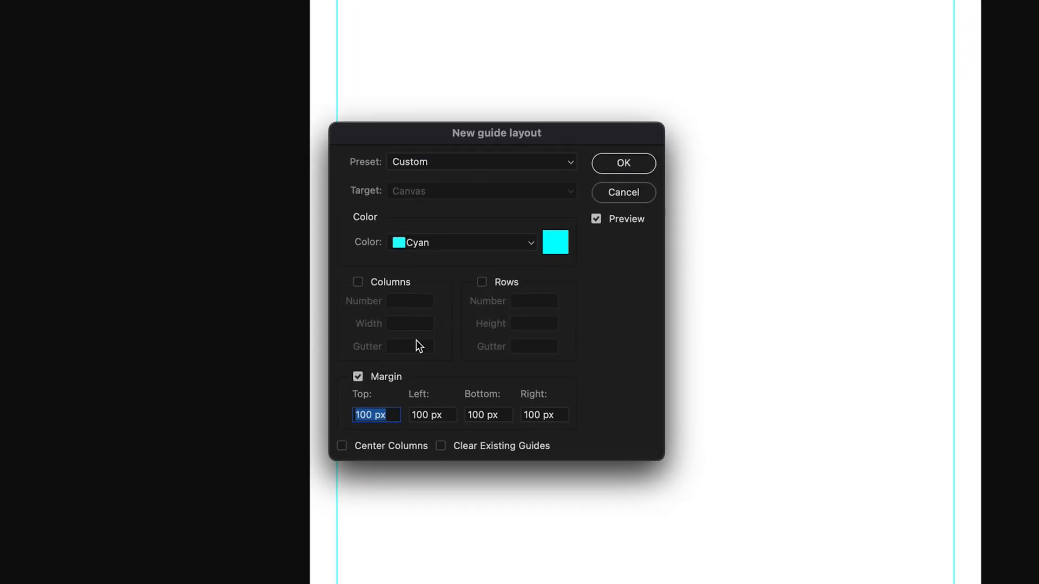
pyautogui.moveTo(350, 388)
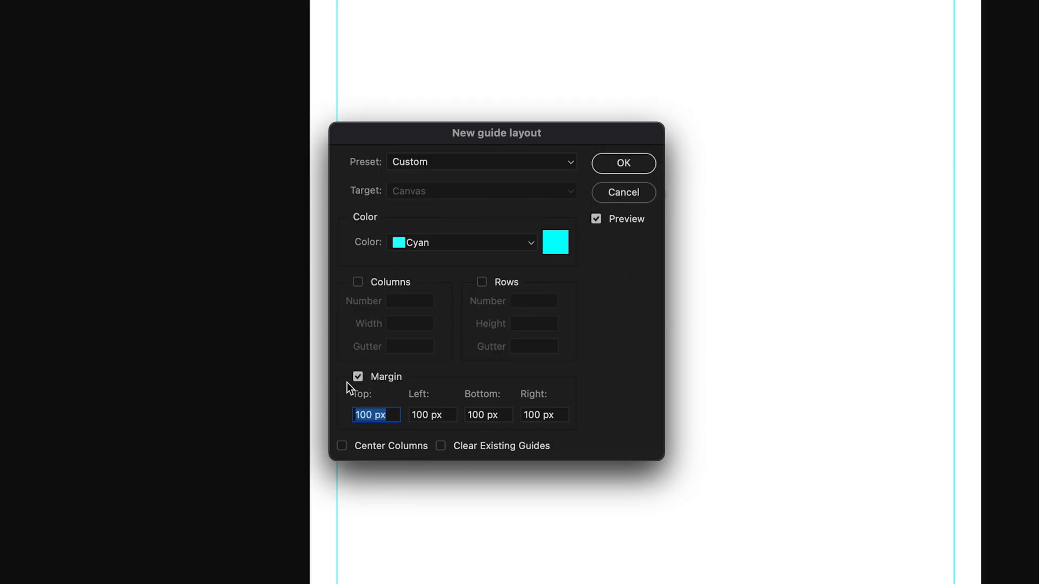
pyautogui.moveTo(542, 416)
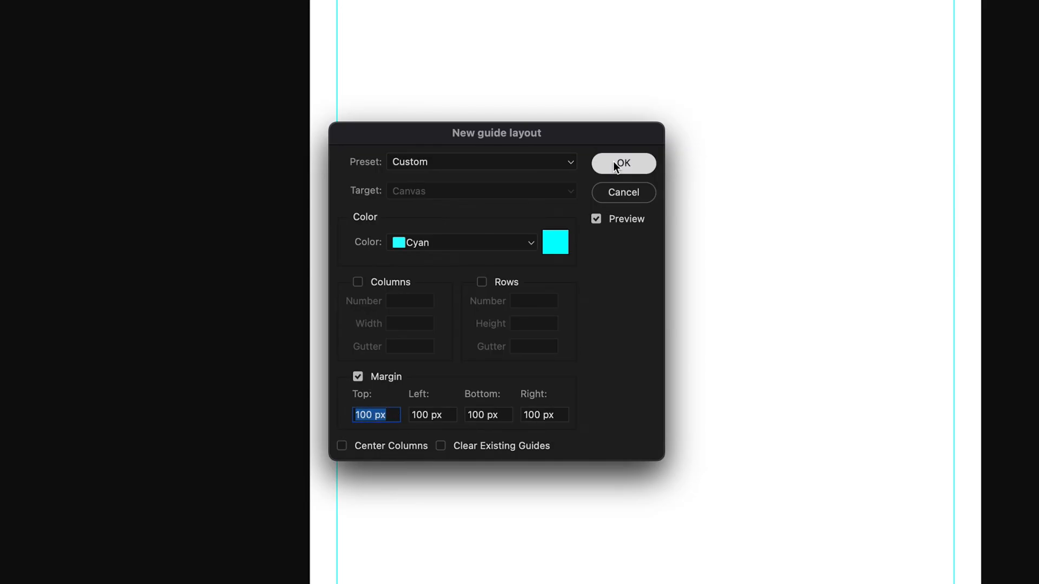
# - Apply the 100 px guides, then add a group masked to the margin area named Margin Group
pyautogui.click(623, 164)
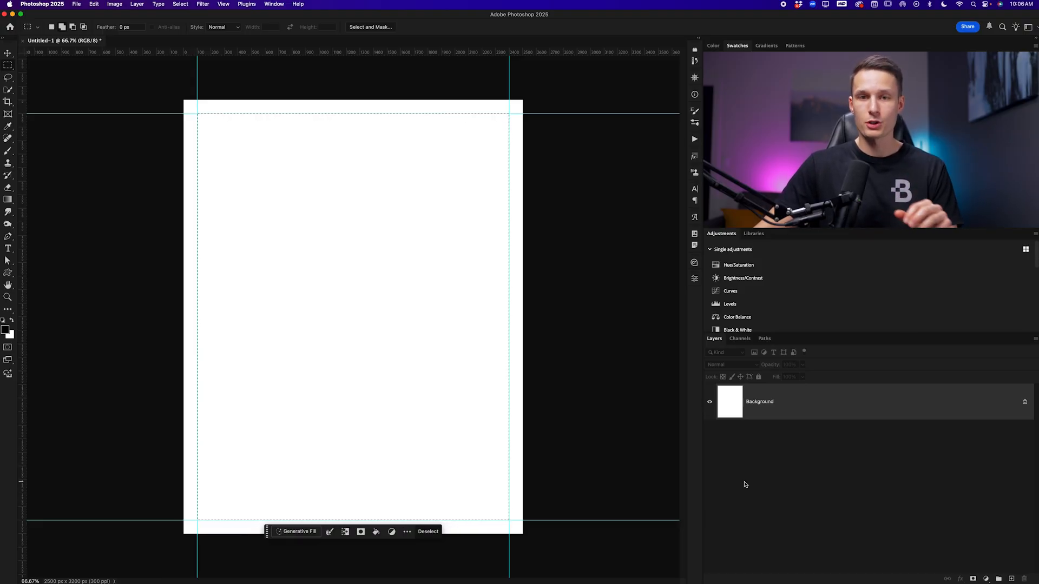
pyautogui.moveTo(908, 516)
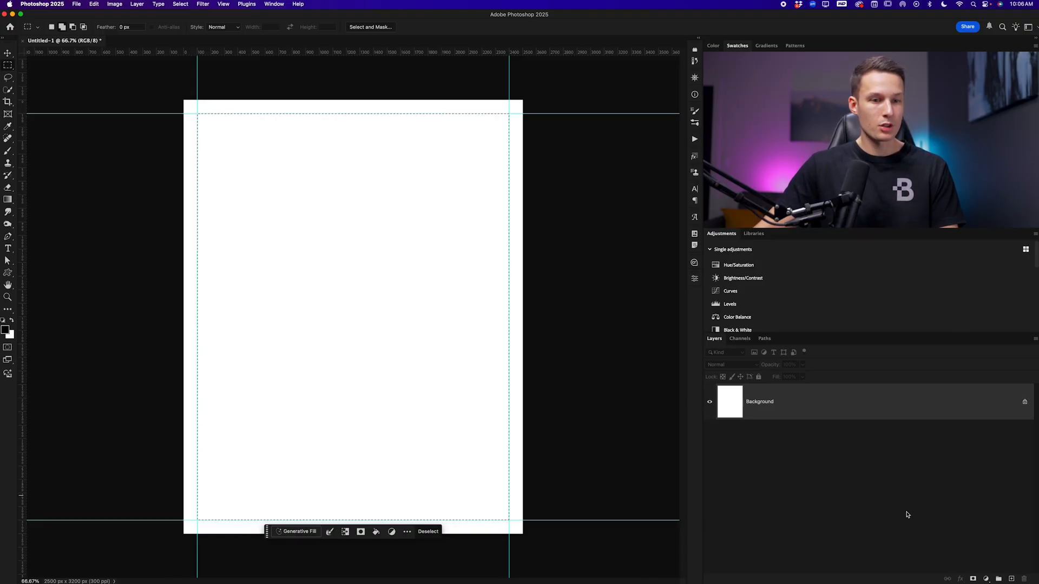
pyautogui.click(955, 571)
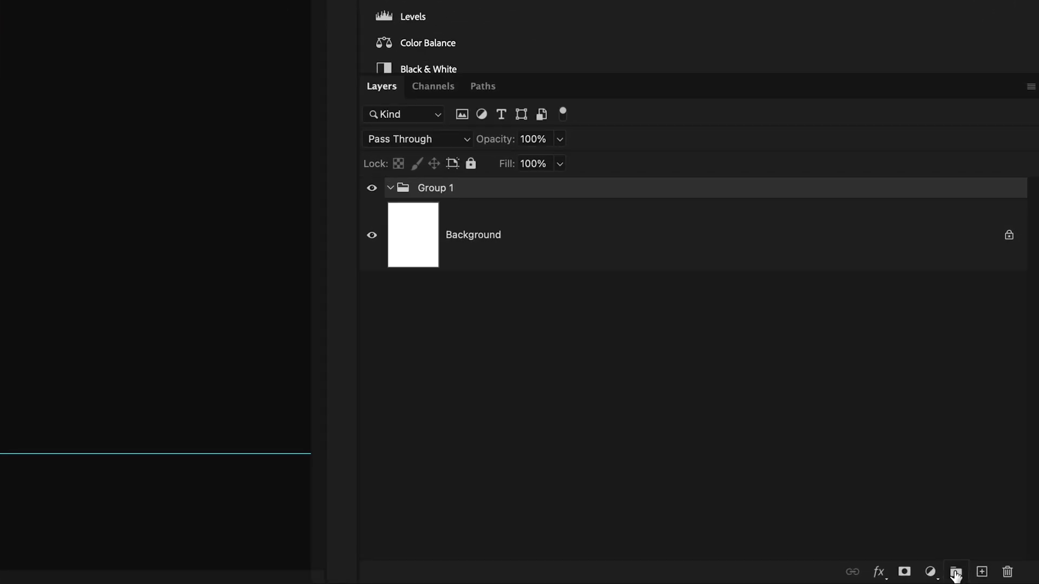
pyautogui.click(903, 571)
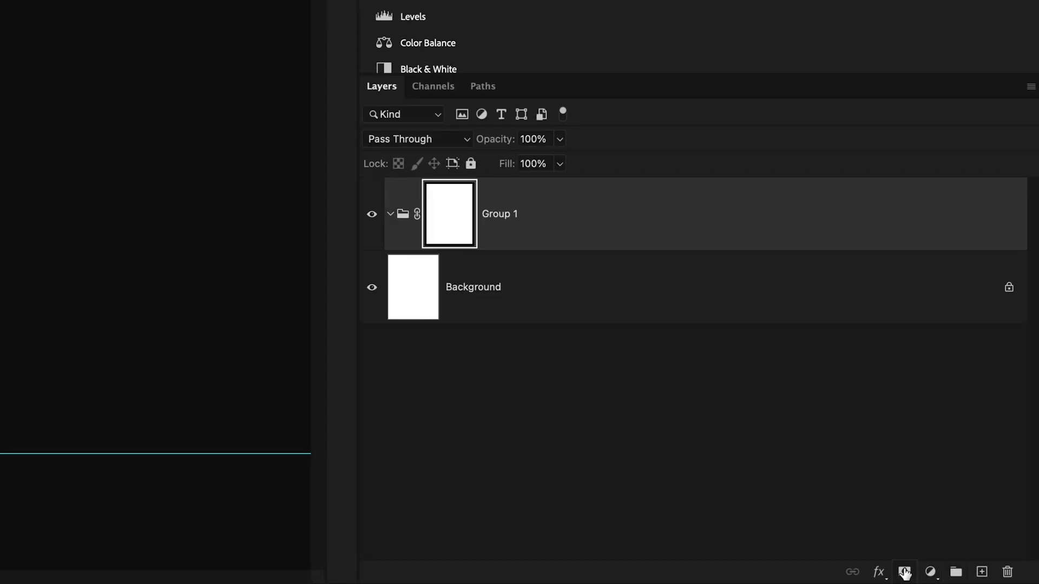
pyautogui.doubleClick(499, 213)
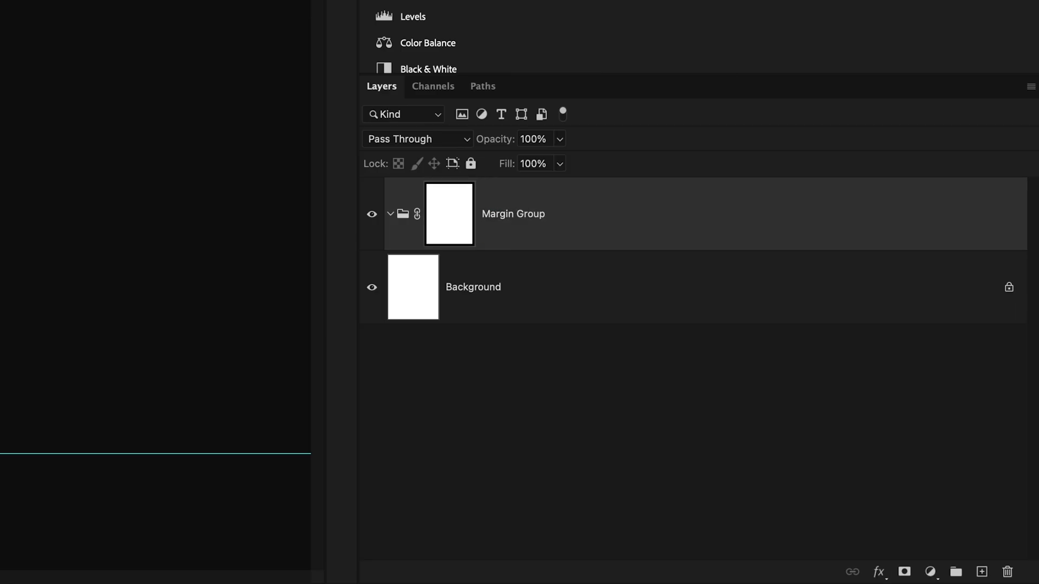
pyautogui.moveTo(506, 218)
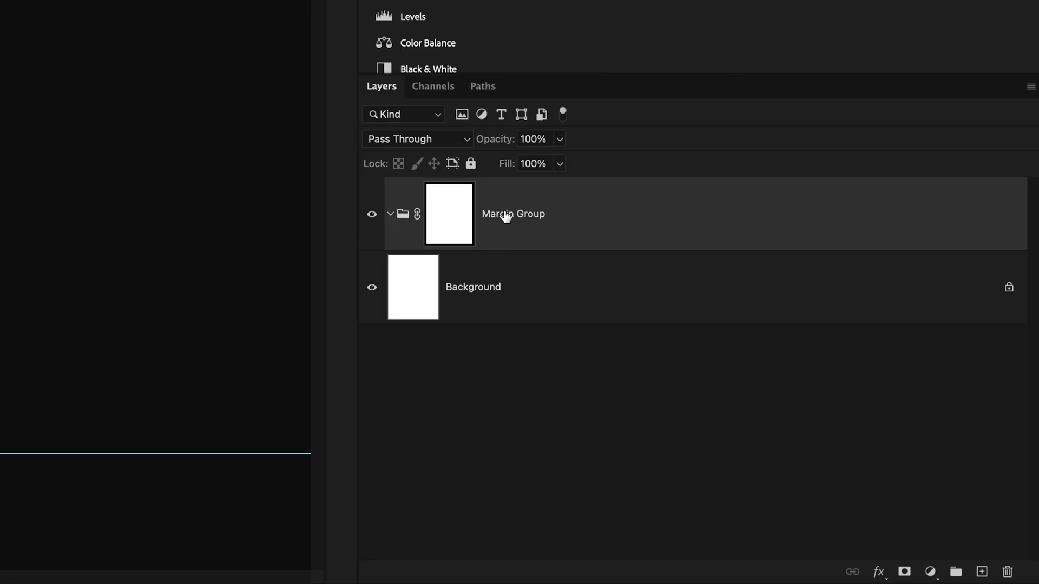
# - Add a Solid Color fill layer set to black (000000) below Margin Group
pyautogui.click(931, 572)
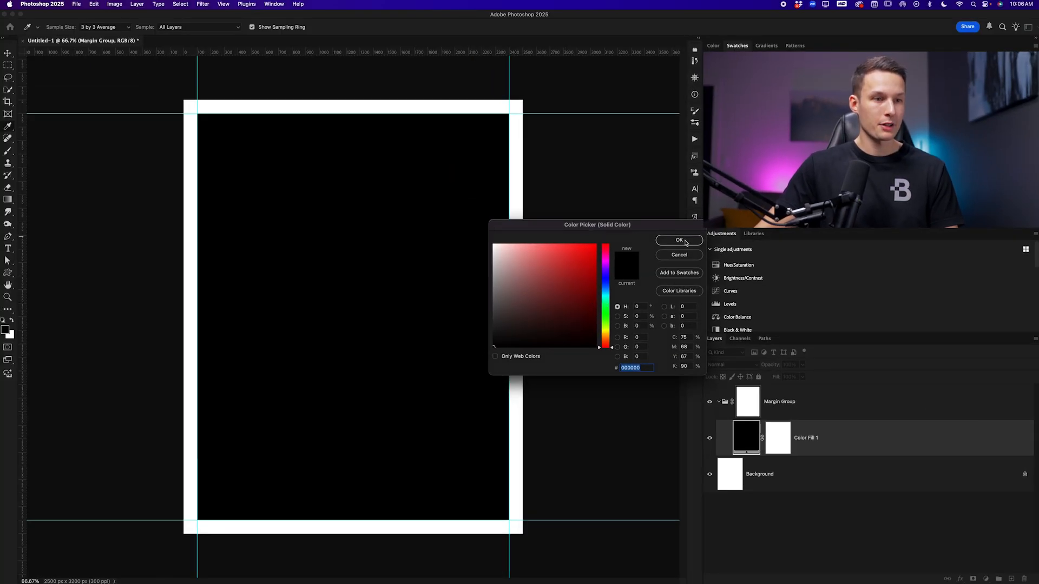
pyautogui.click(678, 240)
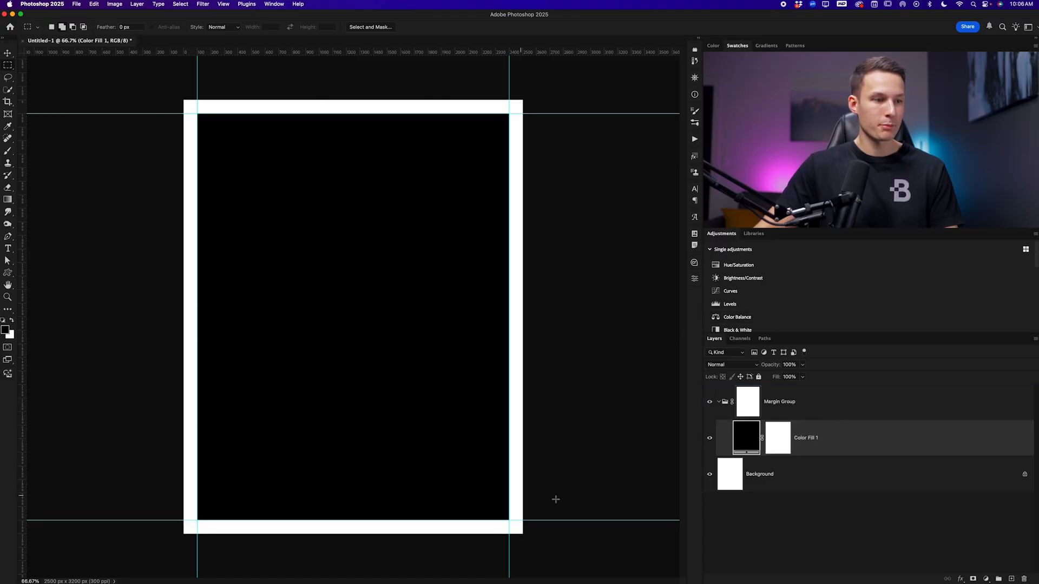
pyautogui.moveTo(549, 221)
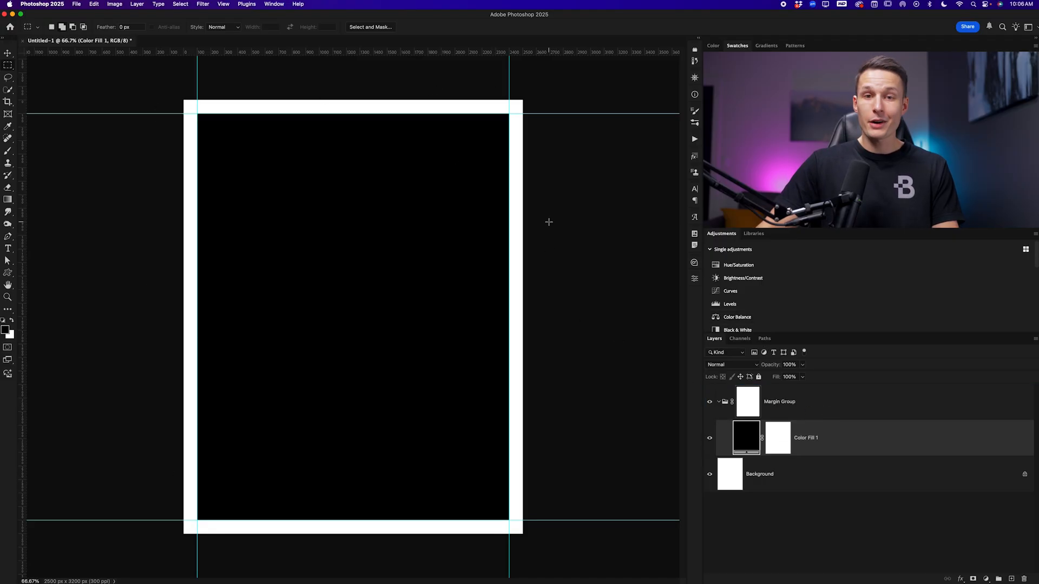
# - Place white text PARIS near the page centre in New Nord Extended Heavy
pyautogui.click(8, 249)
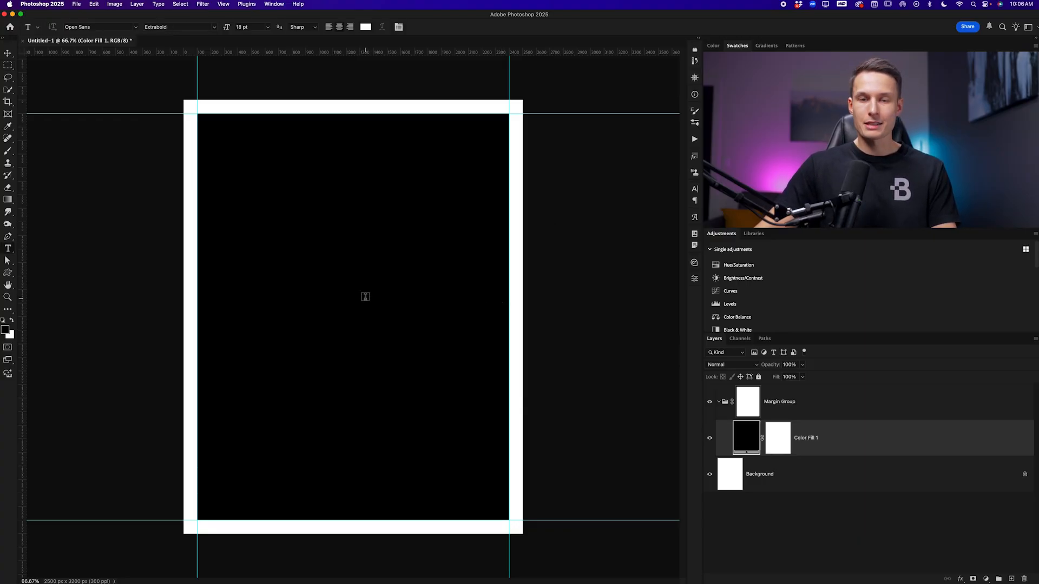
pyautogui.click(8, 249)
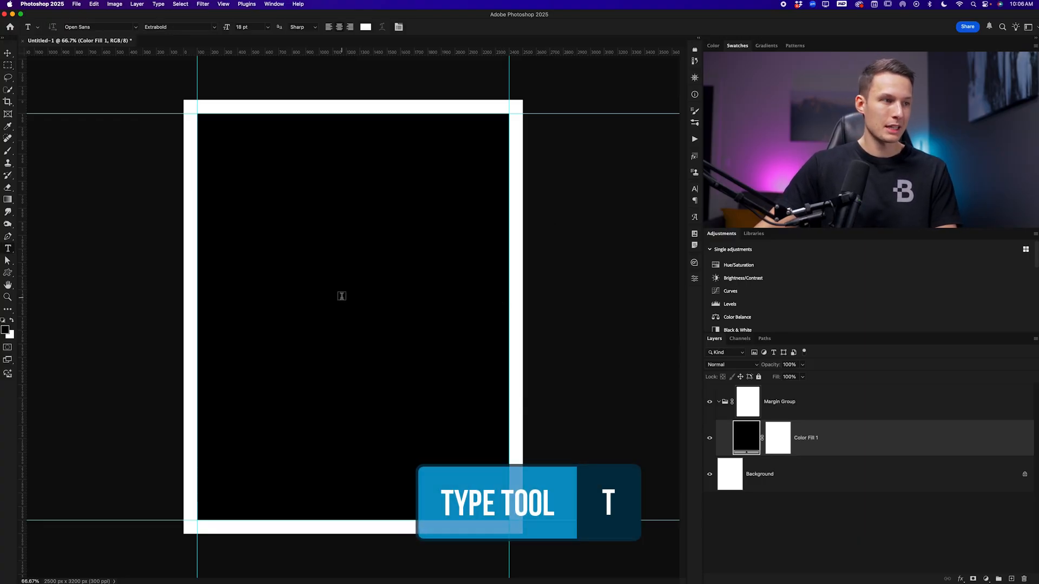
pyautogui.click(342, 296)
pyautogui.write('PARIS')
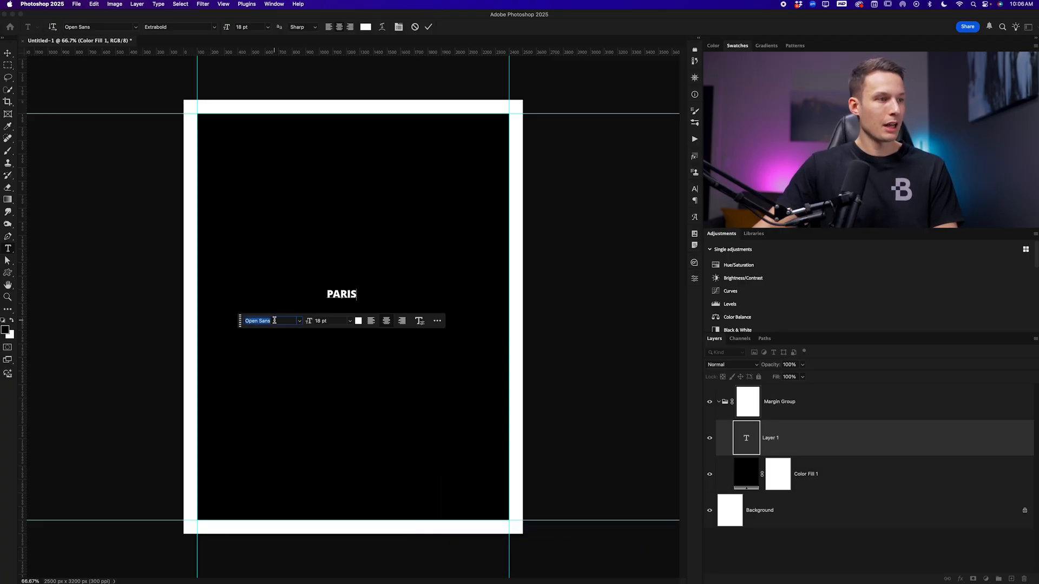
pyautogui.moveTo(265, 321)
pyautogui.write('NEW NOR')
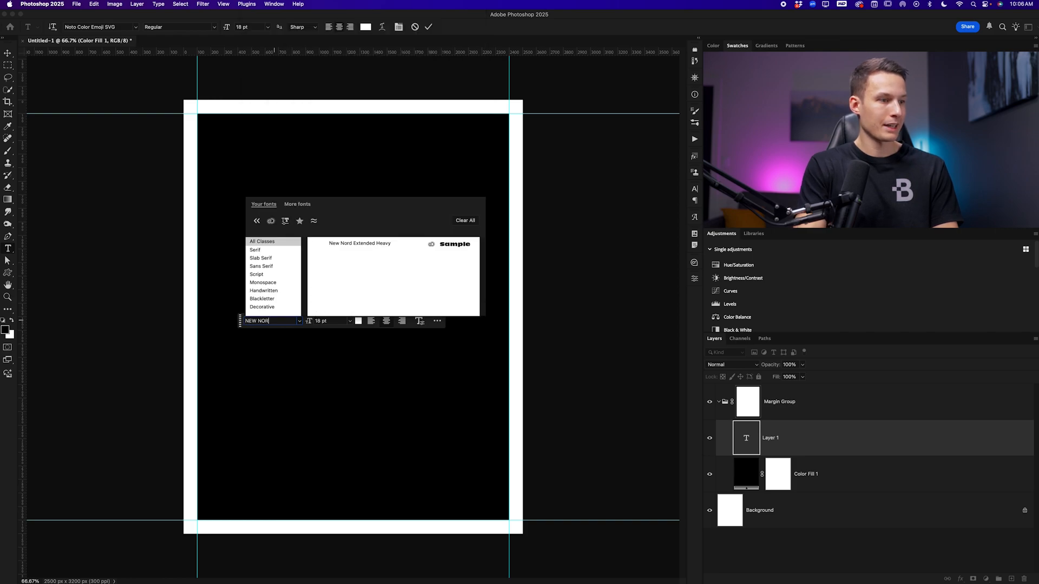
pyautogui.click(359, 243)
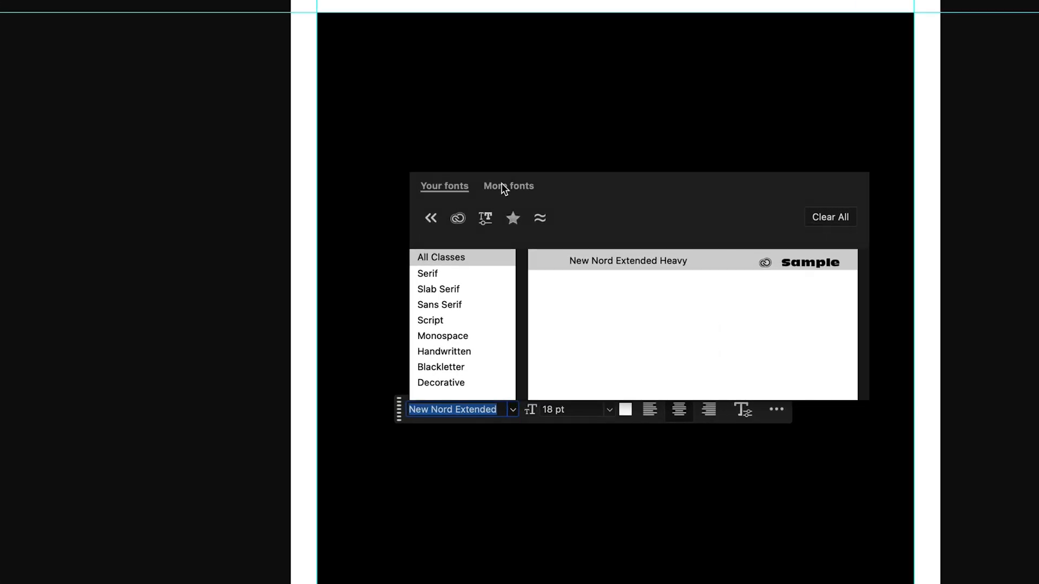
pyautogui.moveTo(506, 193)
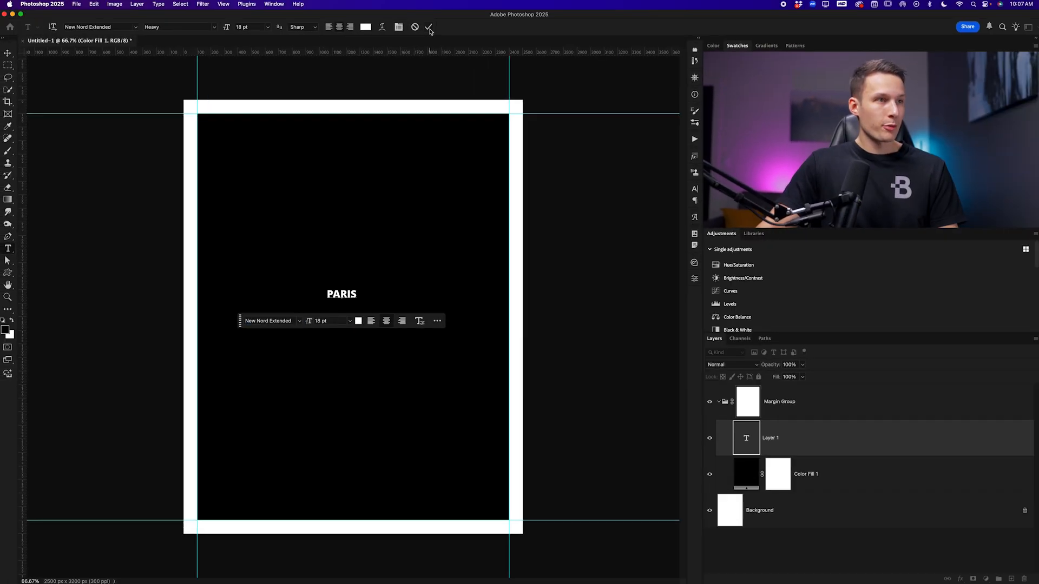
# - Commit PARIS and stretch it vertically to fill the poster's upper half between the margins
pyautogui.click(430, 27)
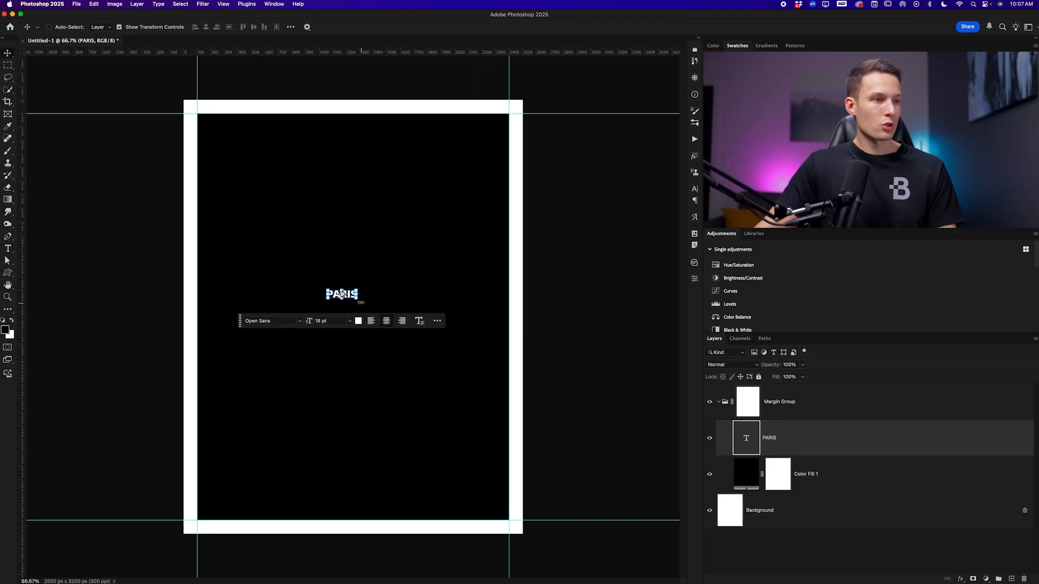
pyautogui.press('v')
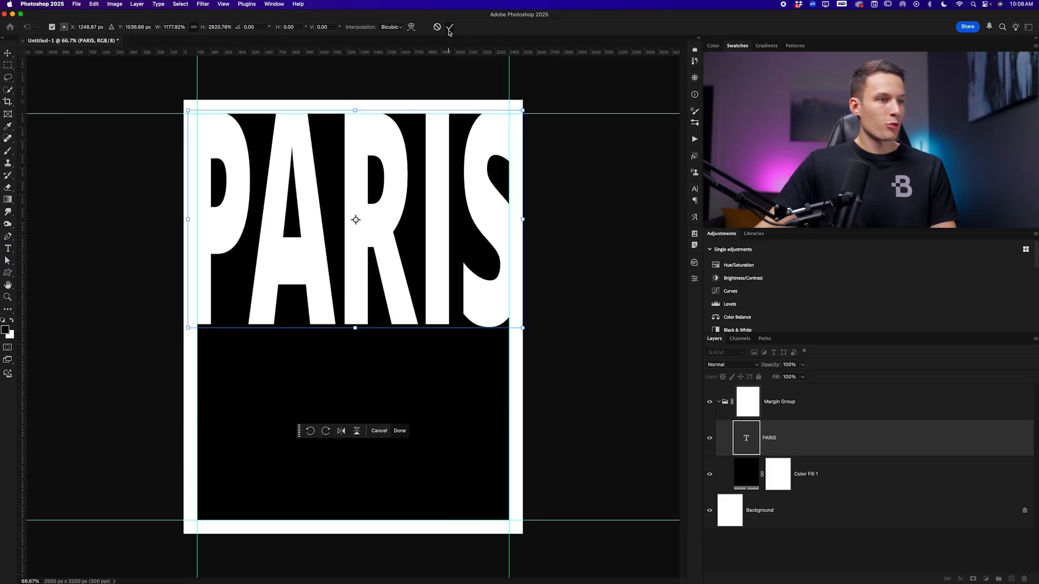
pyautogui.click(399, 431)
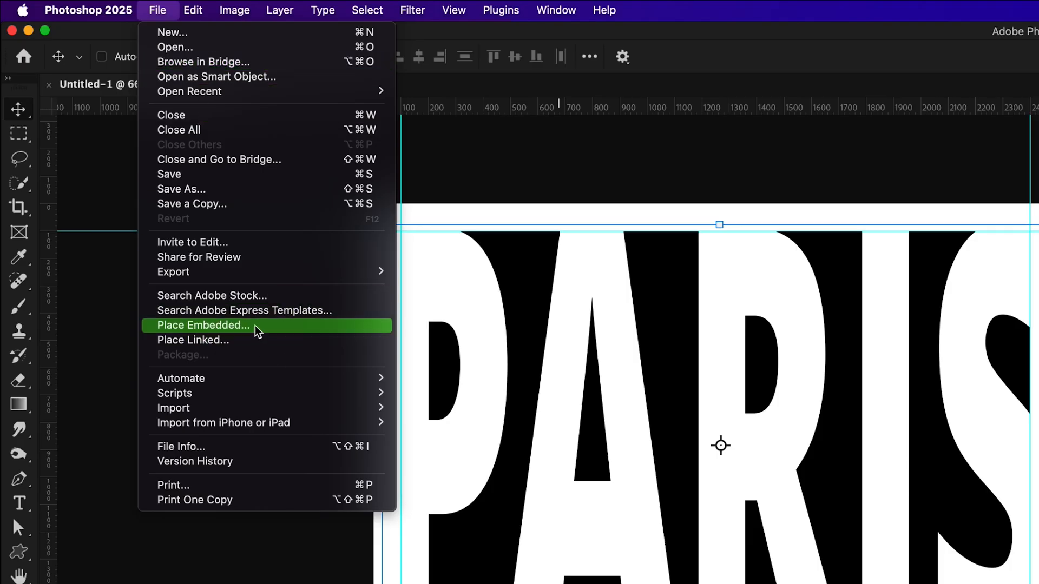
# - Place the street photo as an embedded Subject layer and flip it horizontally
pyautogui.click(203, 325)
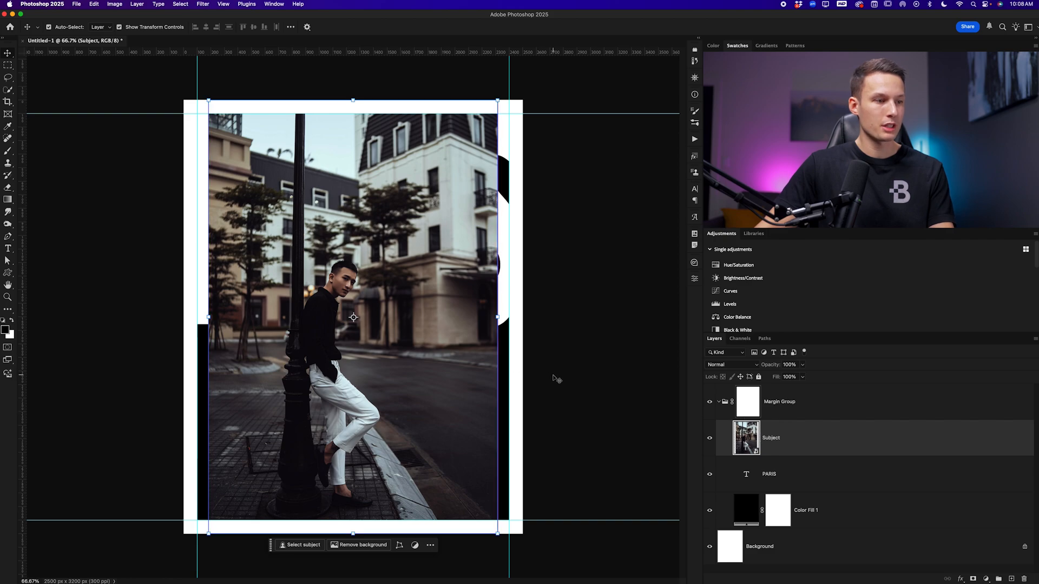
pyautogui.press('cmd+t')
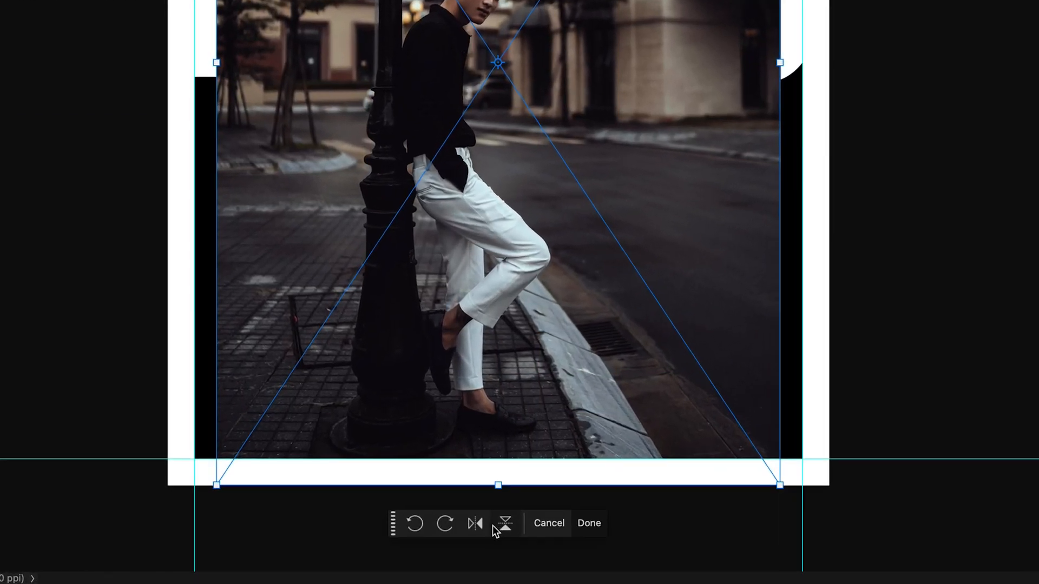
pyautogui.click(475, 524)
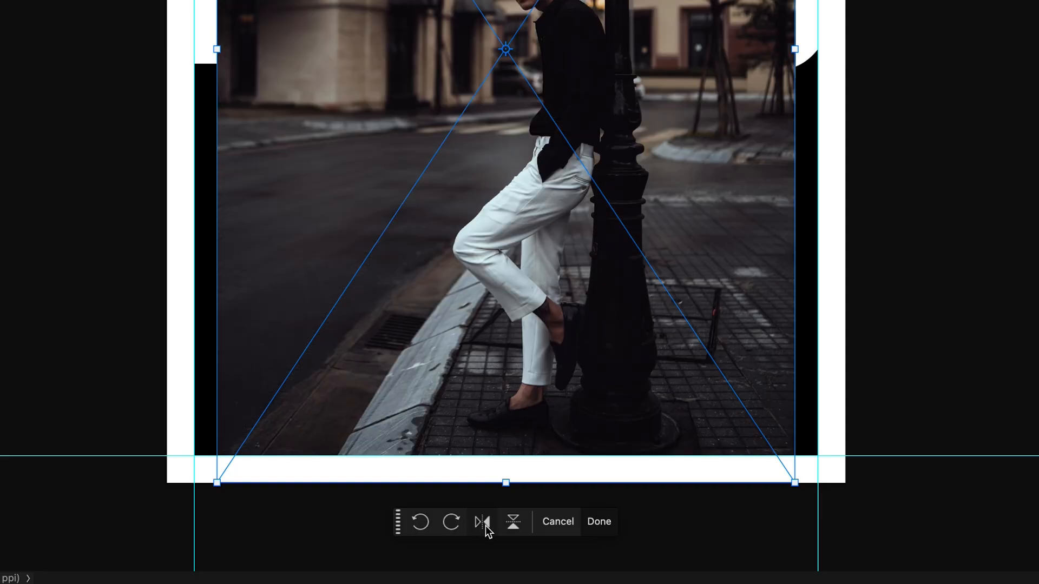
pyautogui.click(598, 522)
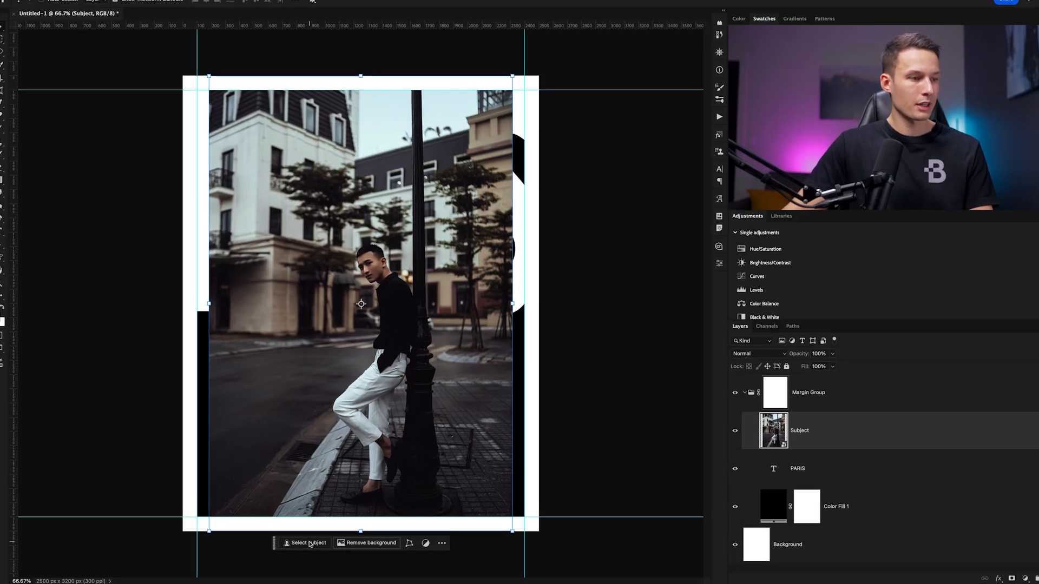
# - Run Select Subject to select the man leaning on the lamppost
pyautogui.click(308, 542)
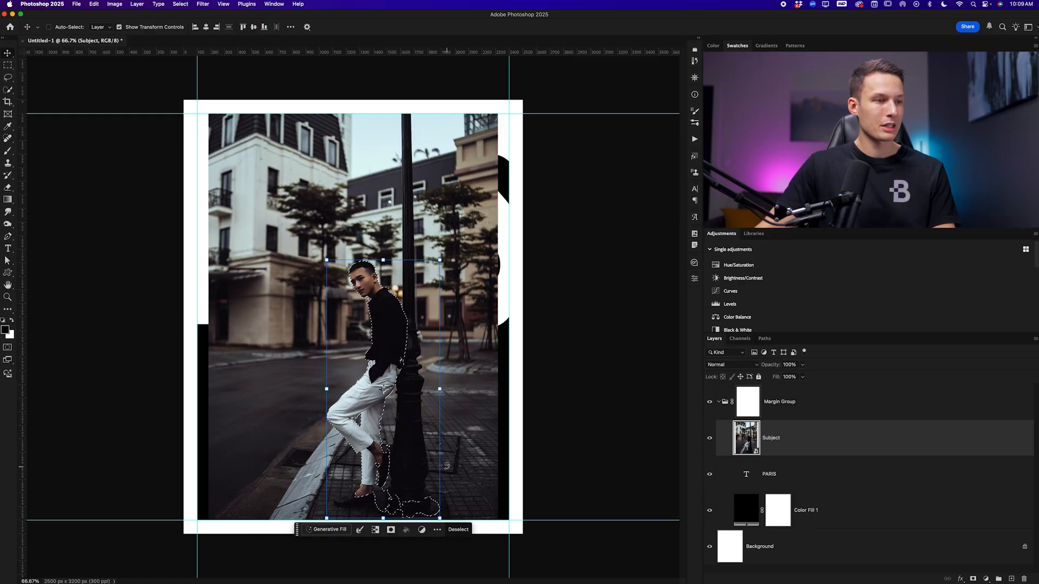
pyautogui.click(9, 89)
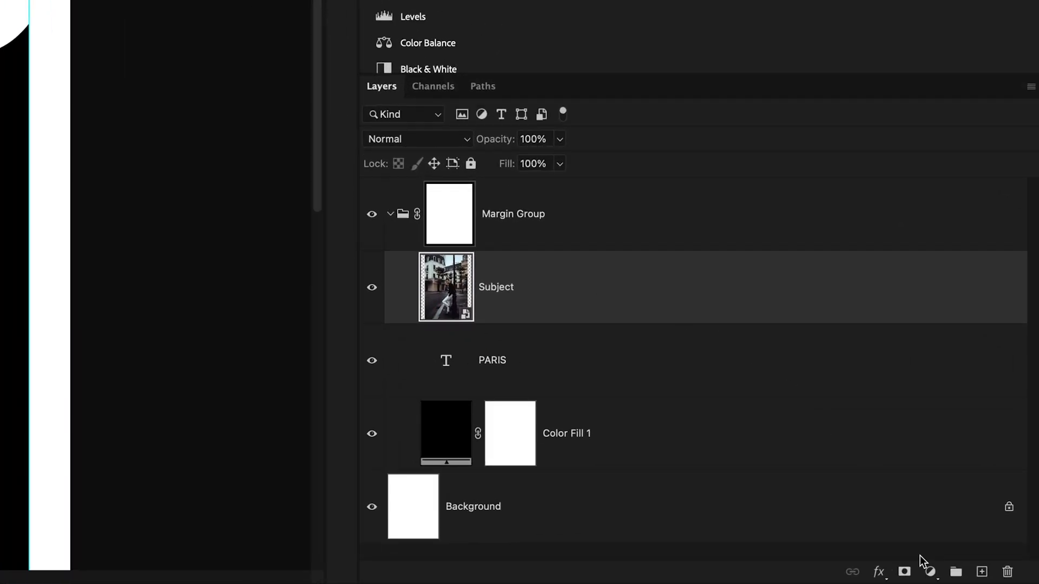
# - Convert the subject selection into a layer mask on the Subject photo
pyautogui.click(903, 572)
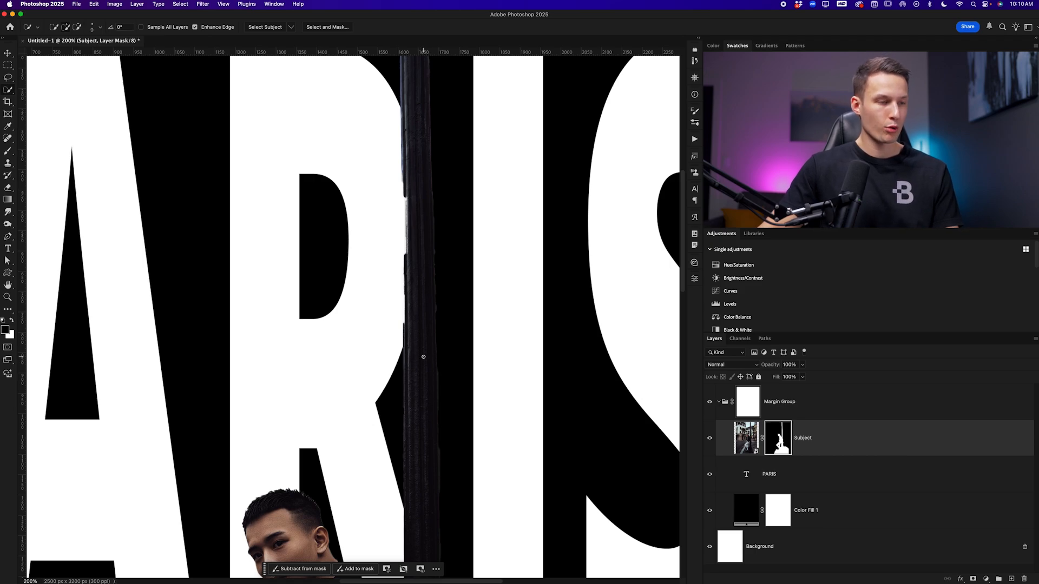
pyautogui.press('b')
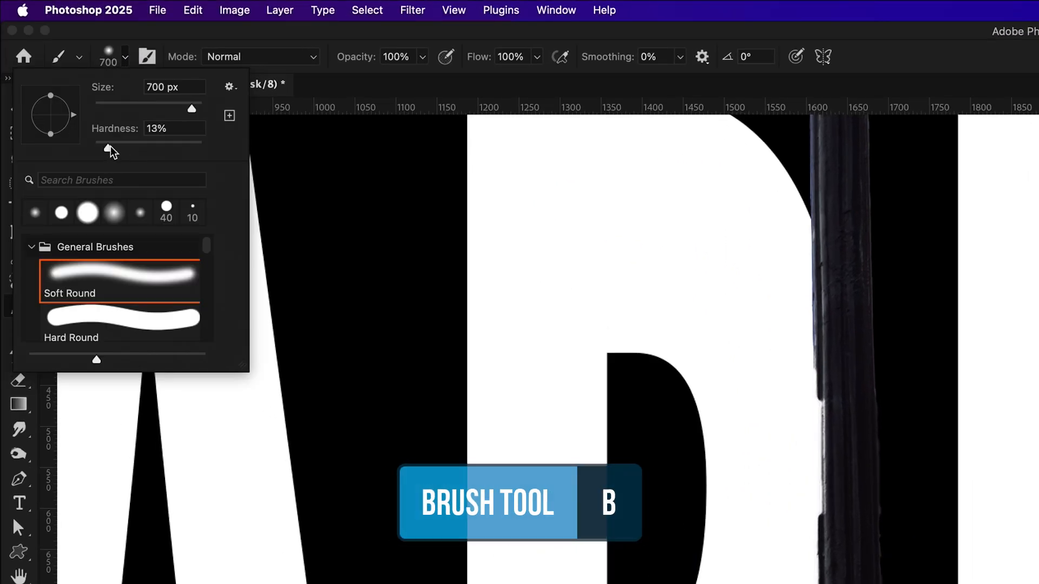
pyautogui.moveTo(103, 144); pyautogui.dragTo(192, 144)
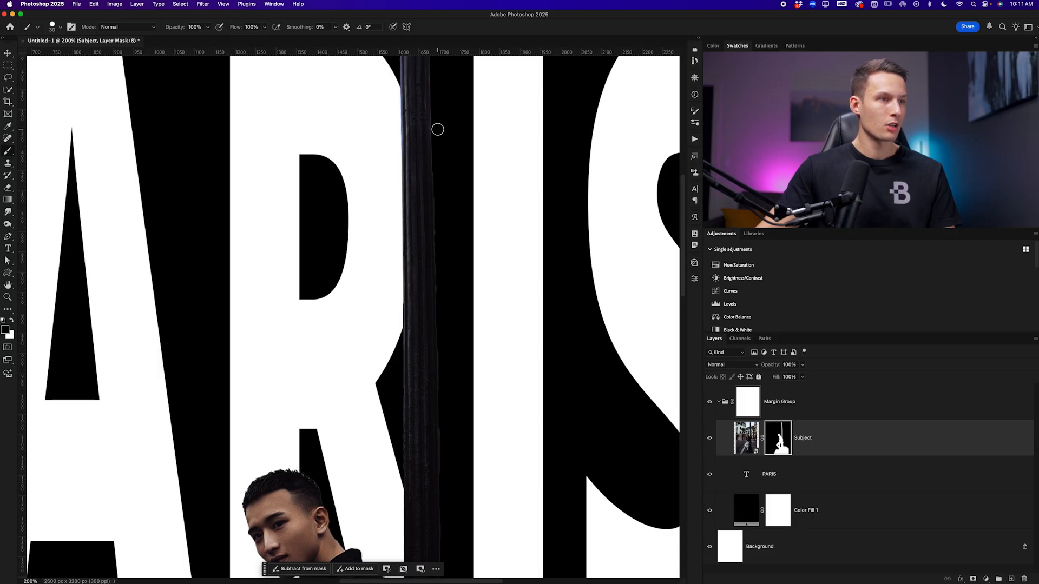
pyautogui.press('shift')
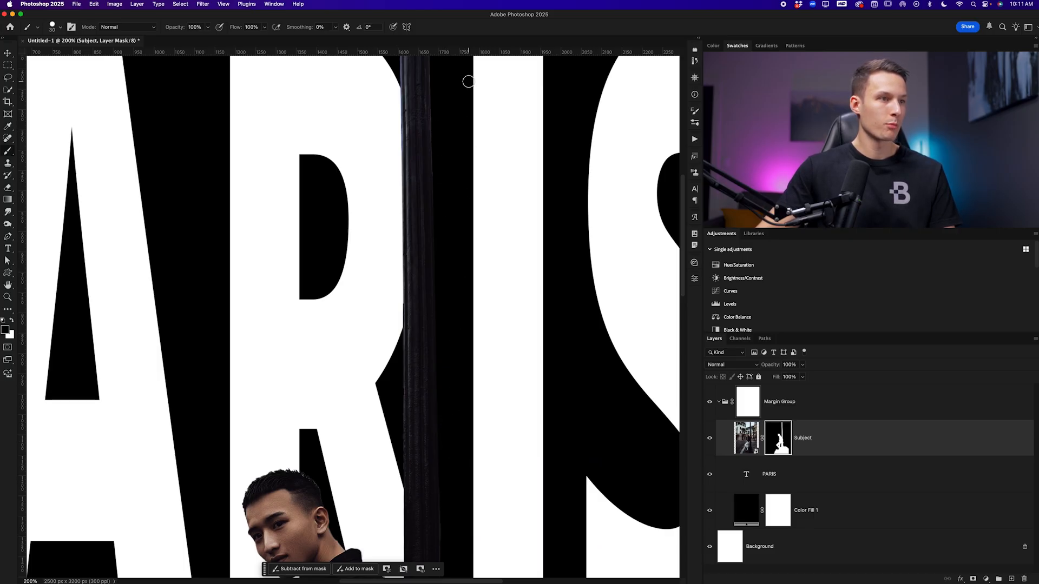
pyautogui.moveTo(409, 511)
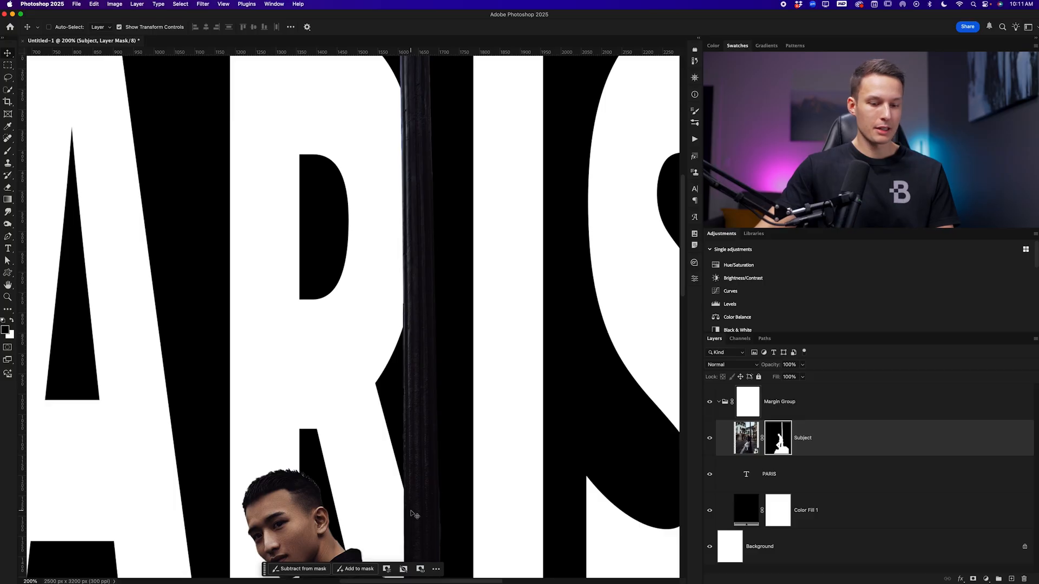
# - Zoom out and move the Subject layer to the top, above Margin Group
pyautogui.press('v')
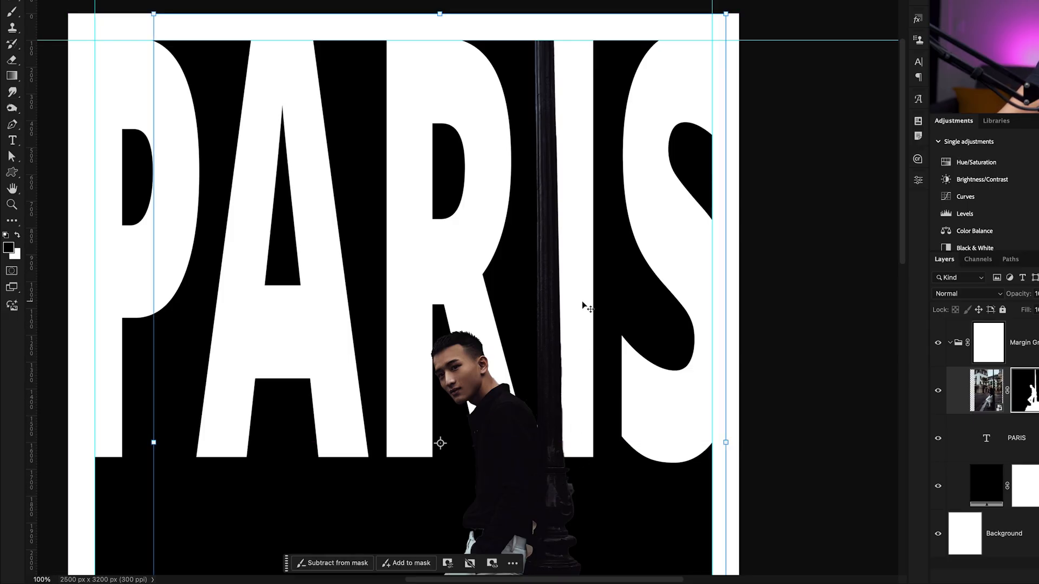
pyautogui.moveTo(596, 421)
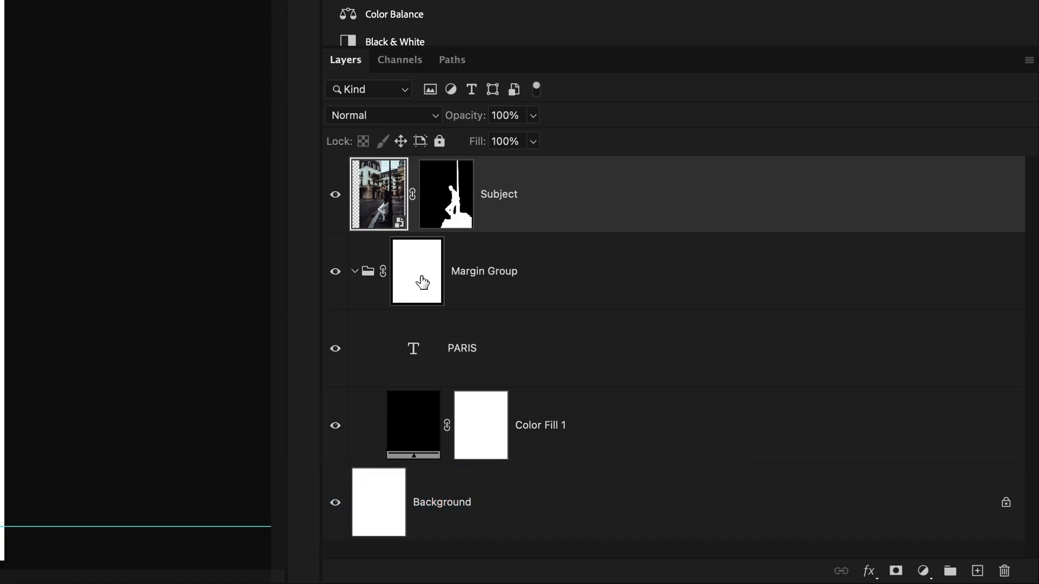
pyautogui.moveTo(396, 253)
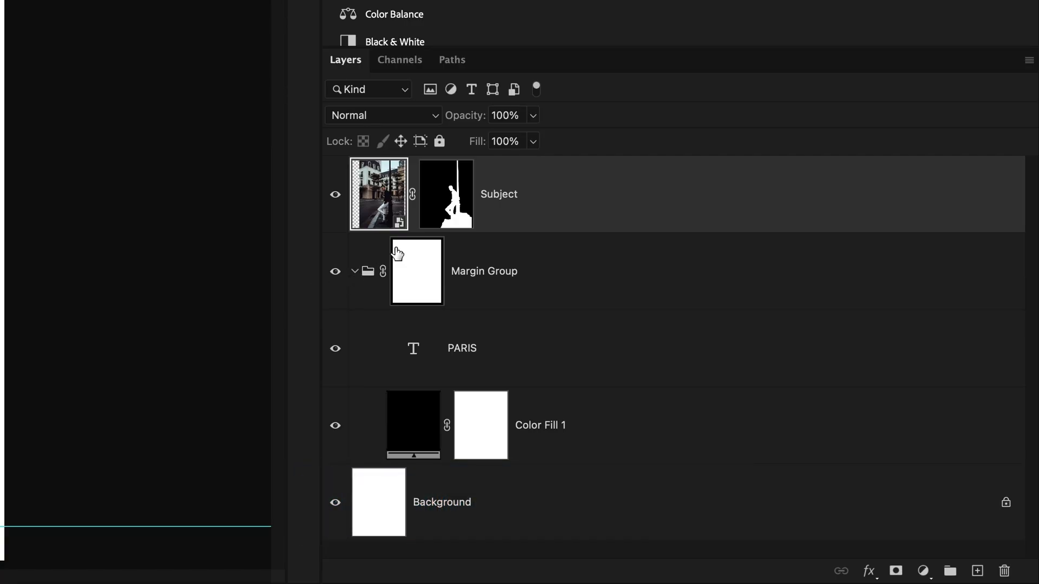
# - Load a selection of the area inside the poster margins from the Margin Group thumbnail
pyautogui.click(446, 194)
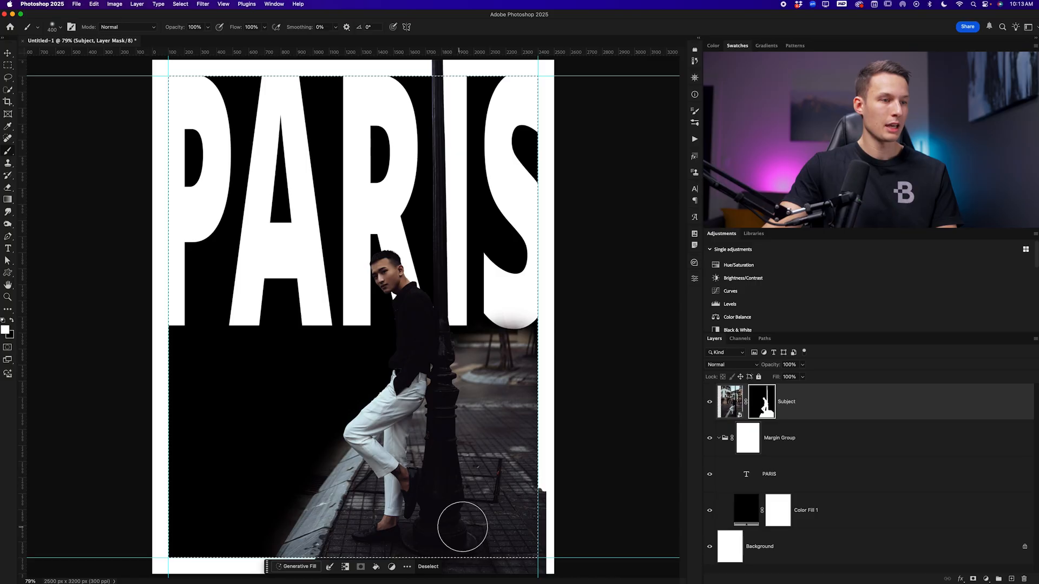
pyautogui.moveTo(503, 491)
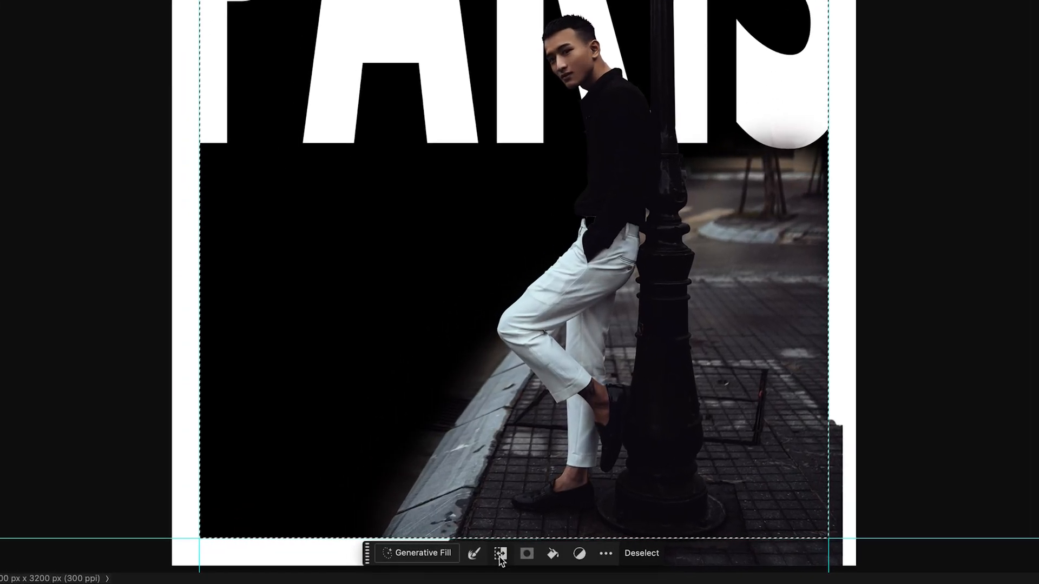
pyautogui.moveTo(500, 553)
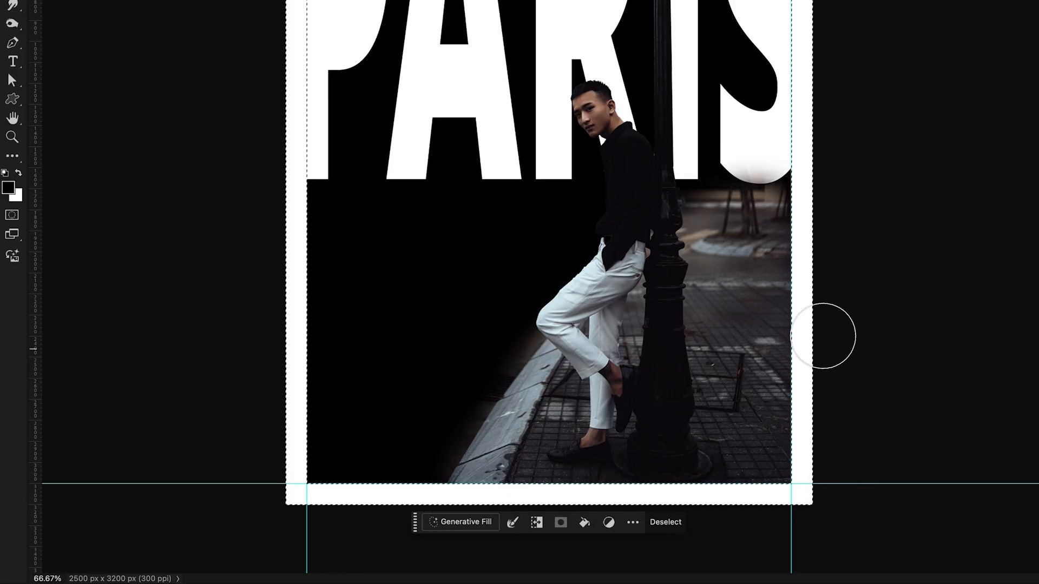
pyautogui.moveTo(822, 305)
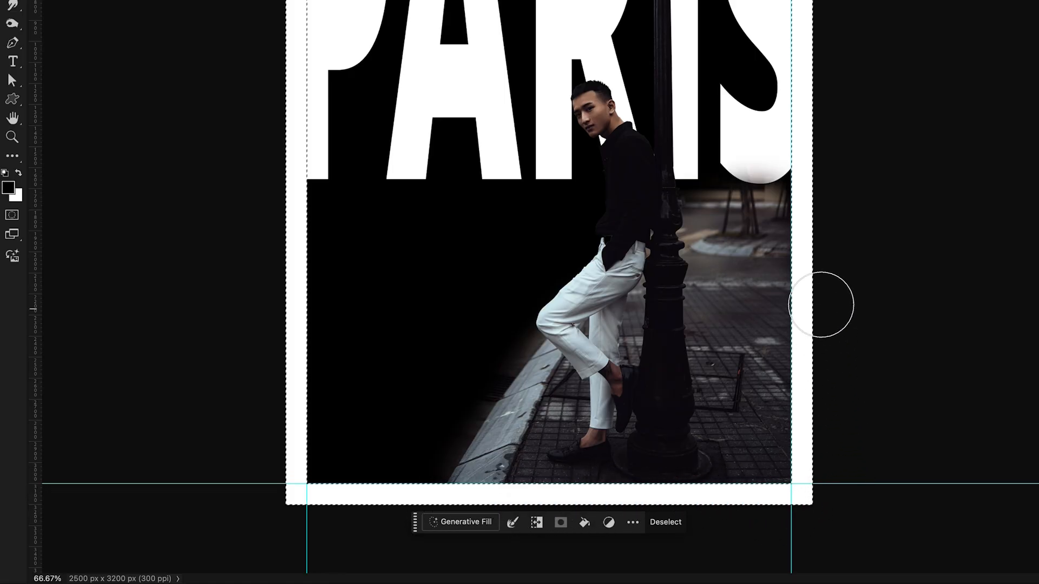
pyautogui.moveTo(834, 361)
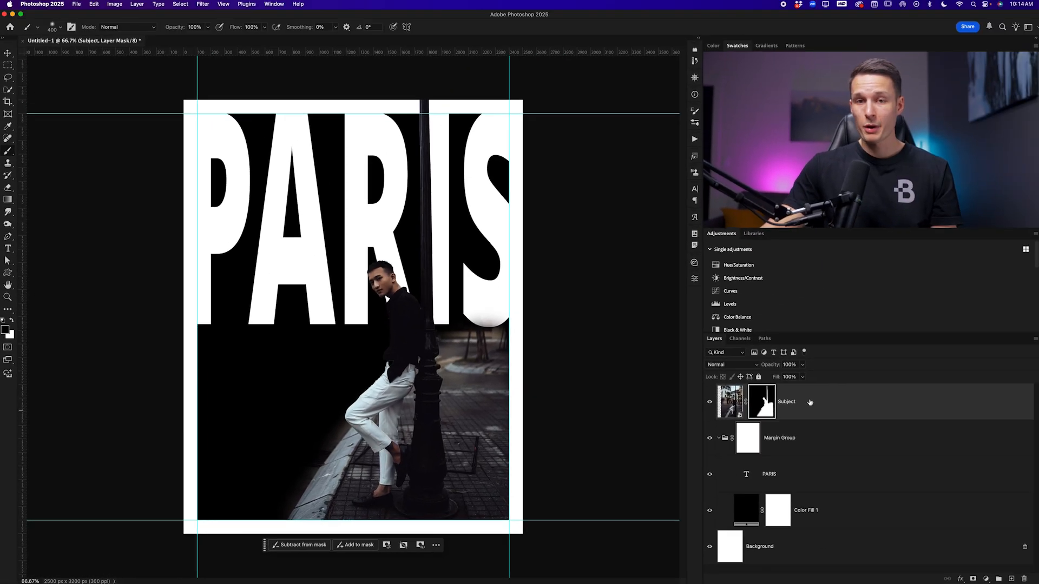
# - Deselect, then convert the PARIS text layer into an editable work path
pyautogui.press('cmd+d')
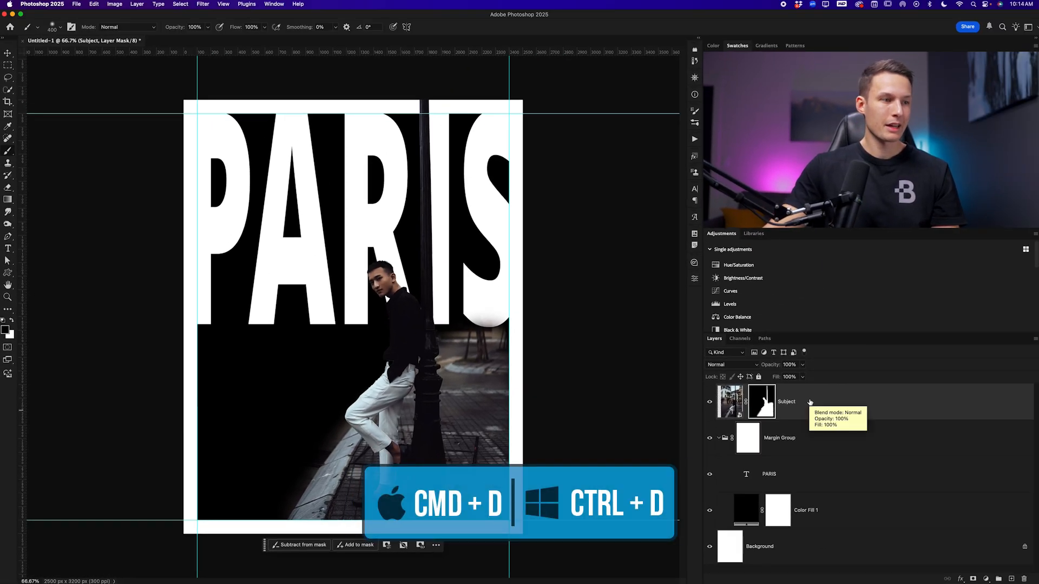
pyautogui.press('cmd+d')
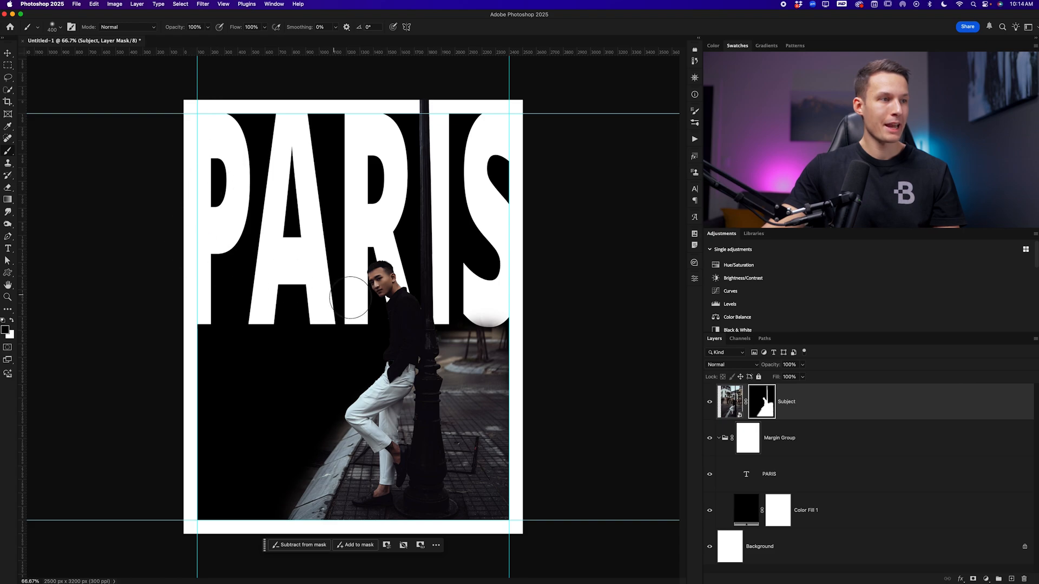
pyautogui.moveTo(338, 278)
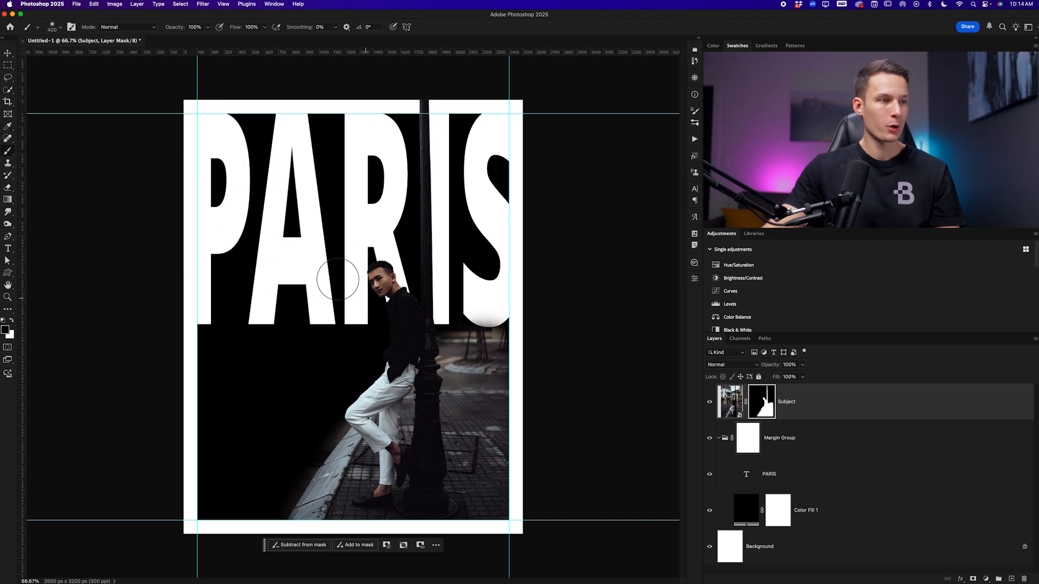
pyautogui.moveTo(305, 520)
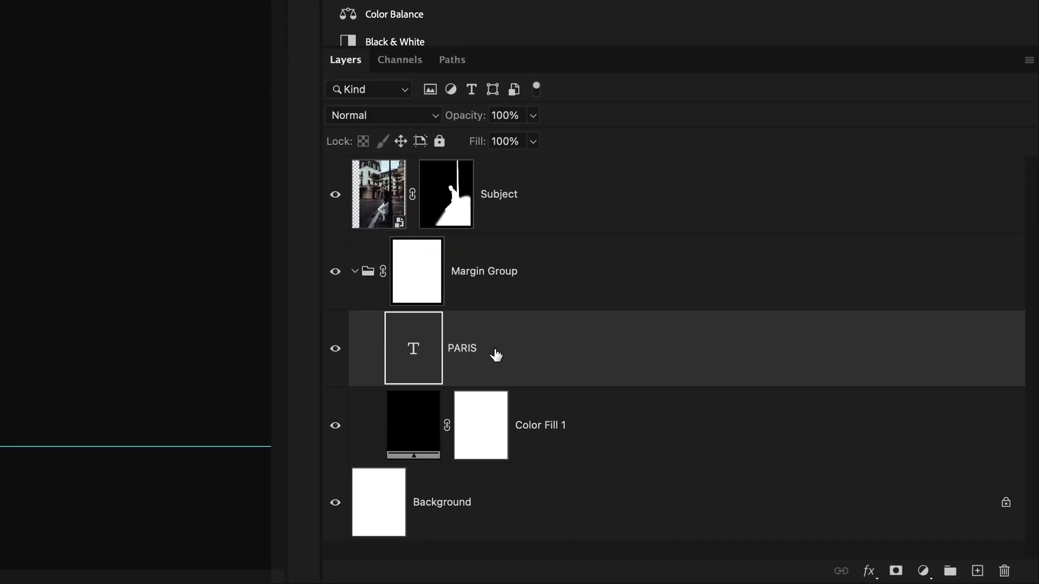
pyautogui.rightClick(462, 348)
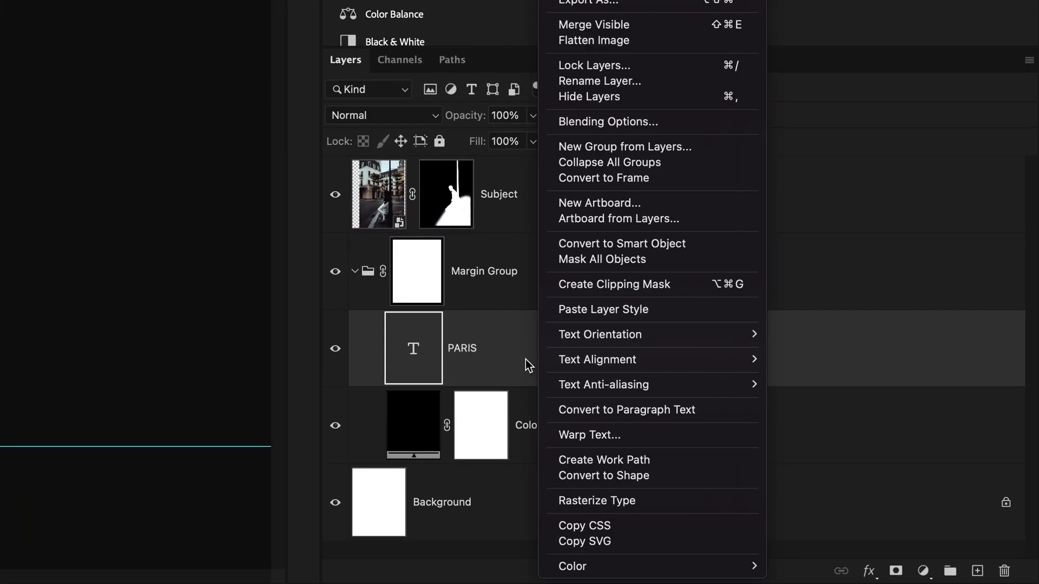
pyautogui.moveTo(666, 469)
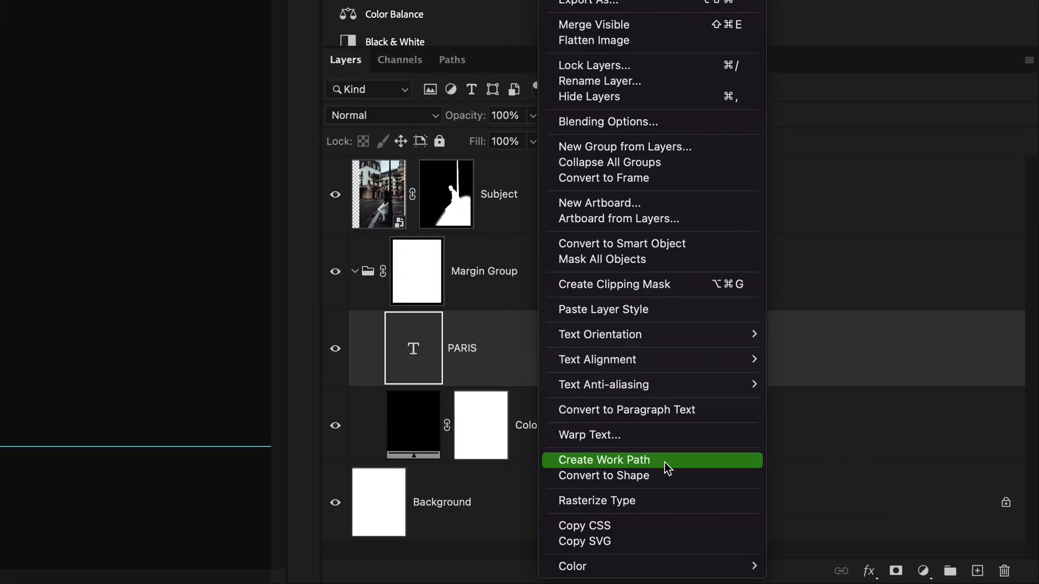
pyautogui.click(602, 460)
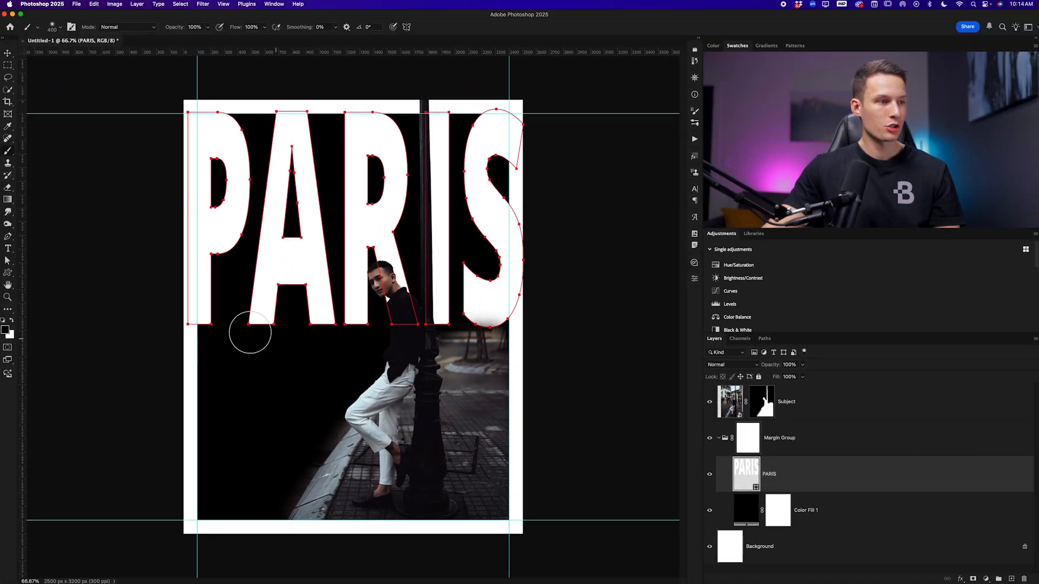
pyautogui.moveTo(325, 321)
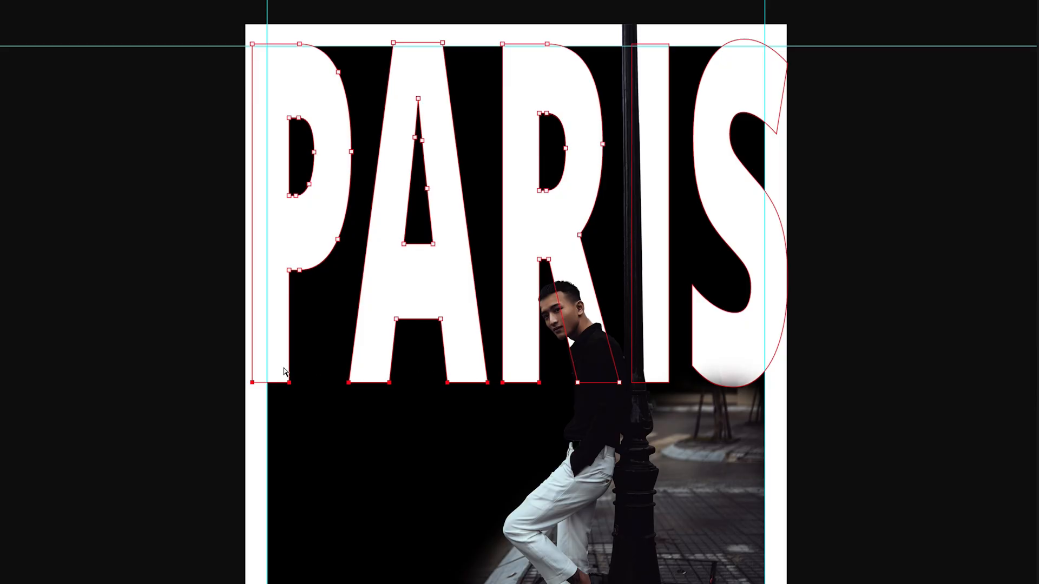
pyautogui.moveTo(541, 389)
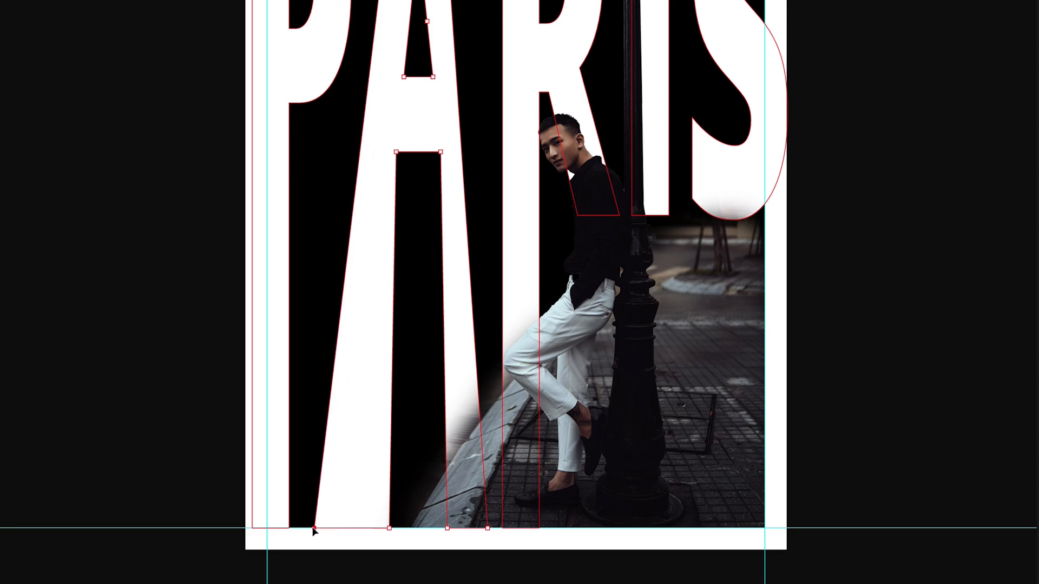
pyautogui.moveTo(449, 530)
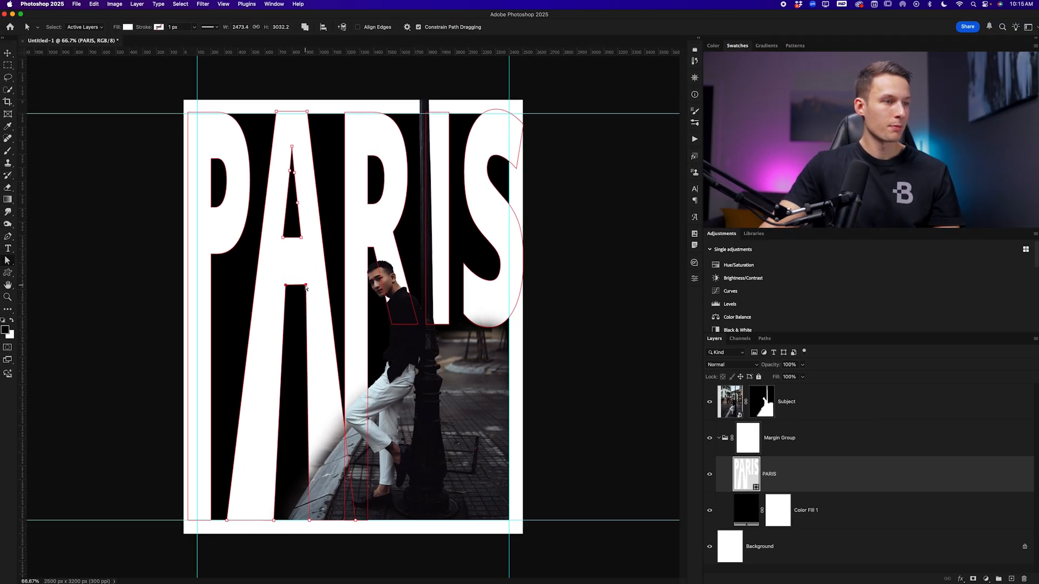
# - Select the Background layer and bring up layer options for the Subject copy
pyautogui.click(760, 546)
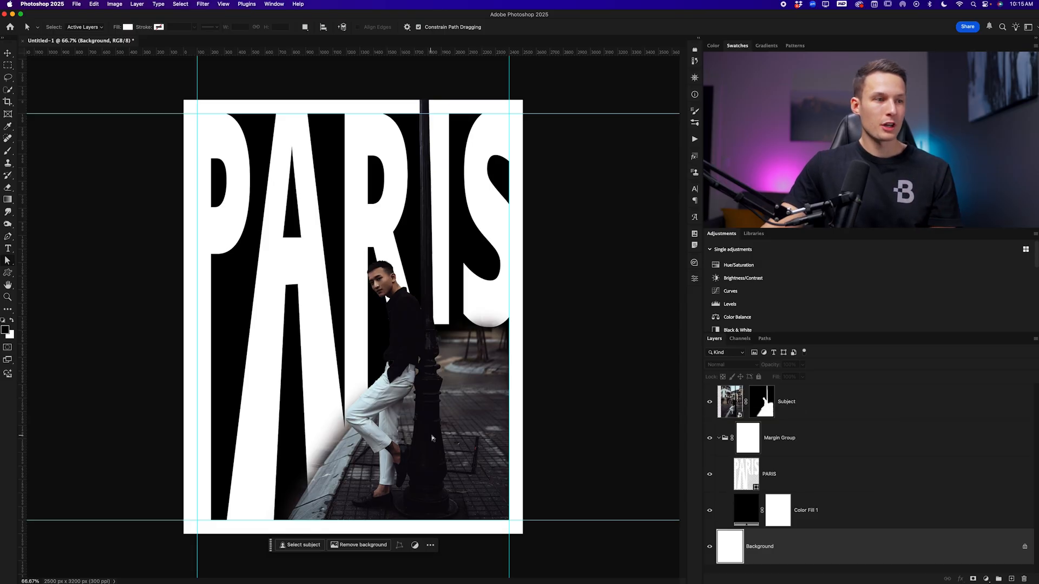
pyautogui.moveTo(279, 420)
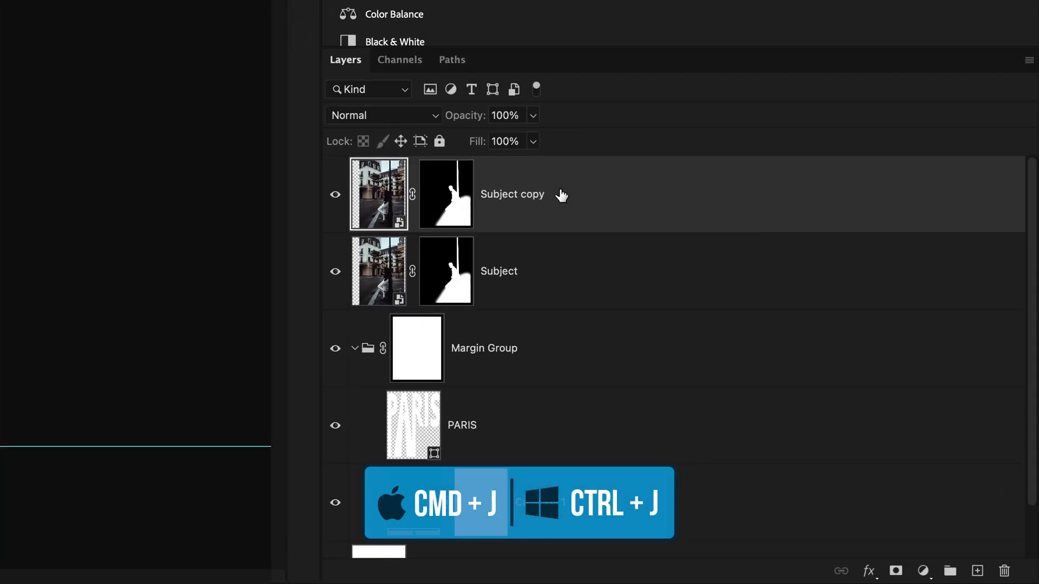
pyautogui.rightClick(445, 194)
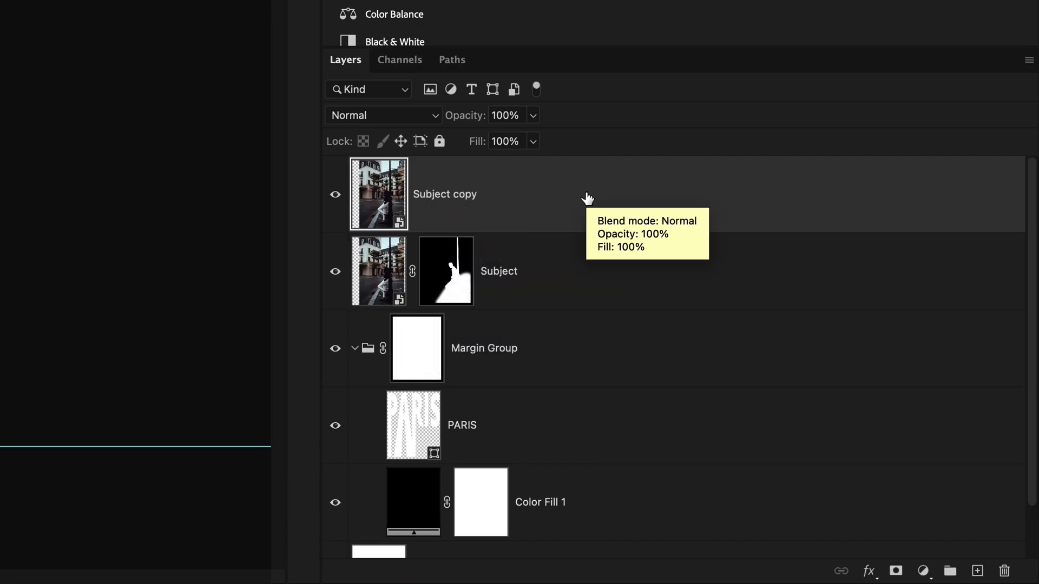
pyautogui.moveTo(568, 186)
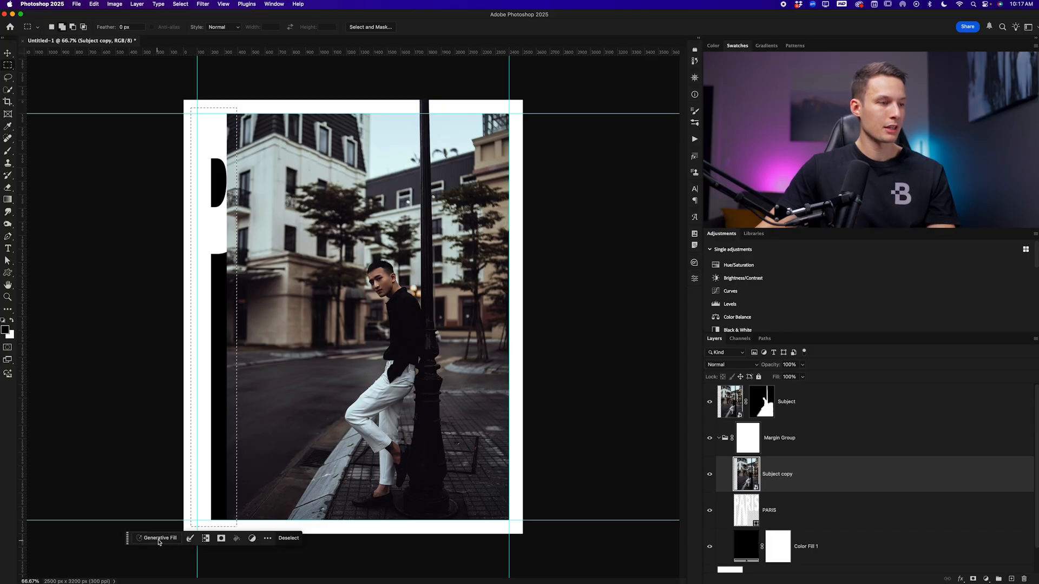
# - Generate street scenery into the empty left strip with an empty-prompt Generative Fill
pyautogui.click(160, 537)
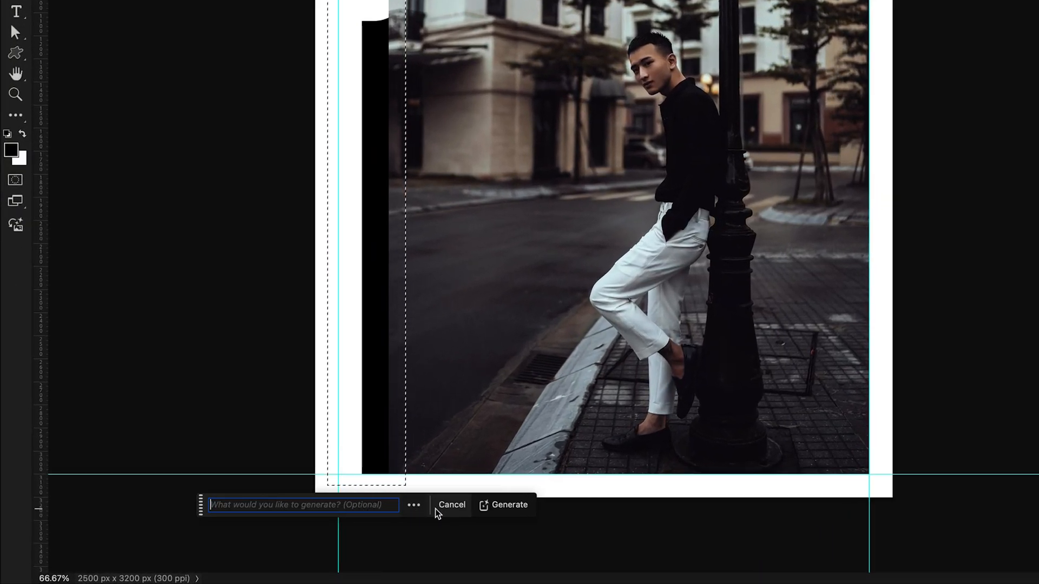
pyautogui.click(509, 505)
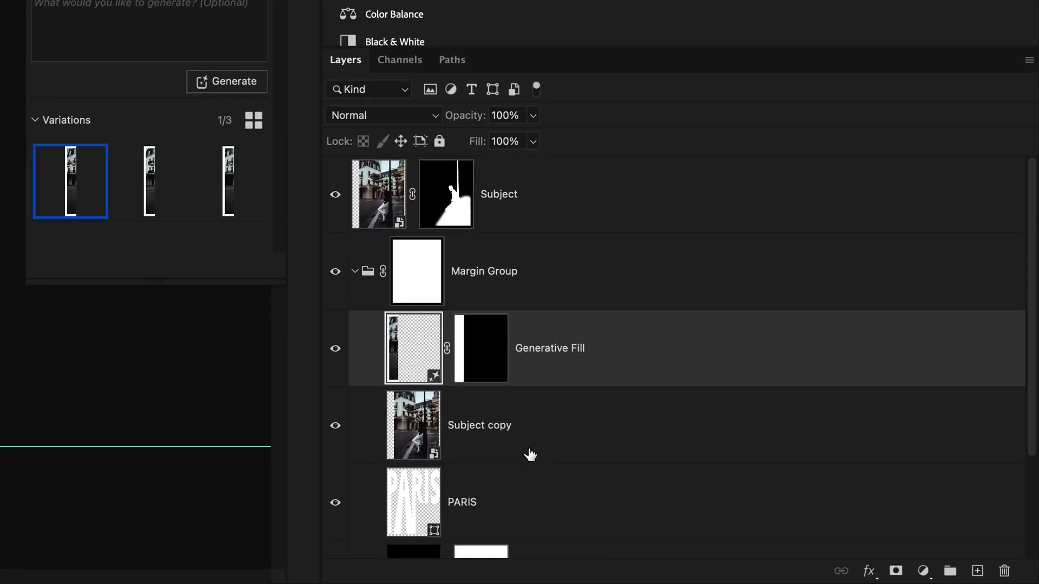
pyautogui.moveTo(554, 440)
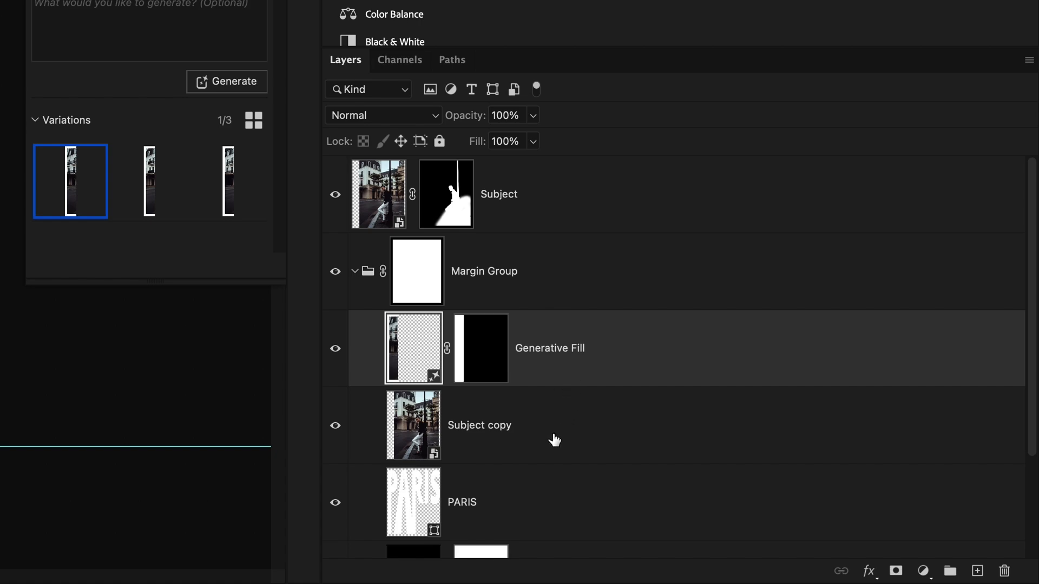
# - Clip the Generative Fill layer into the PARIS layer via Create Clipping Mask
pyautogui.rightClick(479, 425)
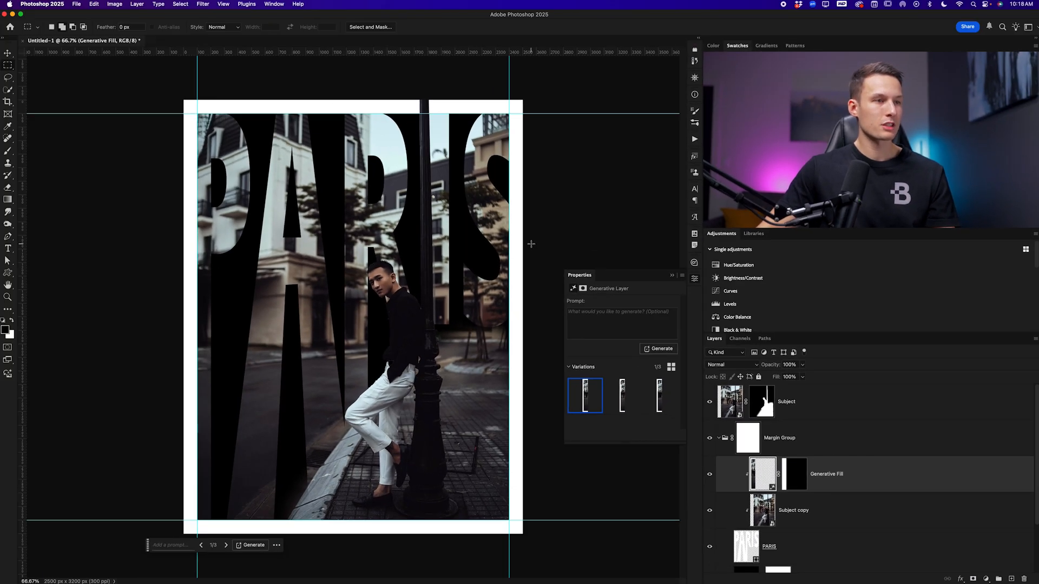
pyautogui.moveTo(530, 481)
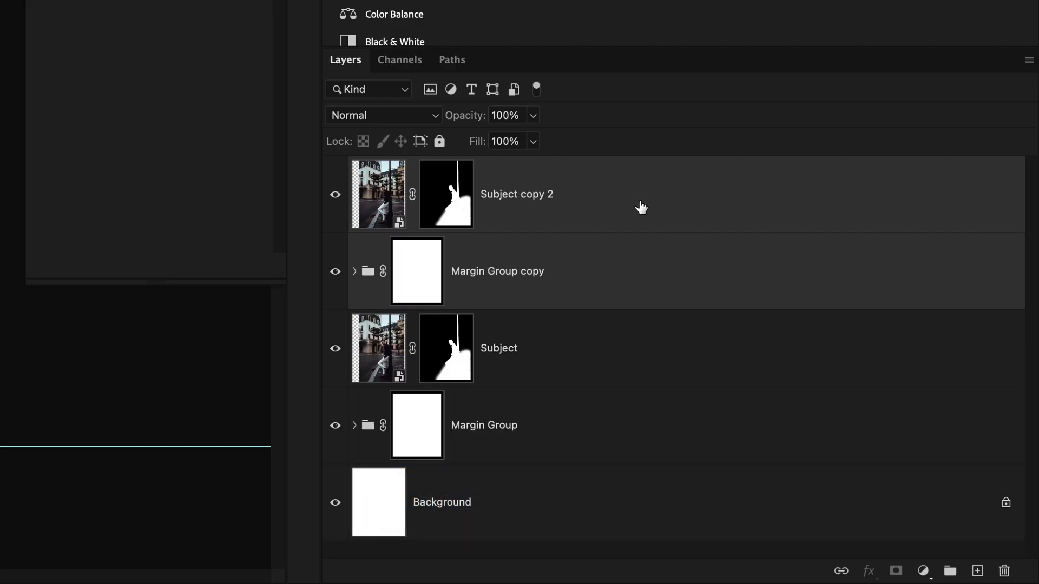
# - Convert the Subject and Margin Group copies into one smart object, Subject copy 2
pyautogui.rightClick(641, 206)
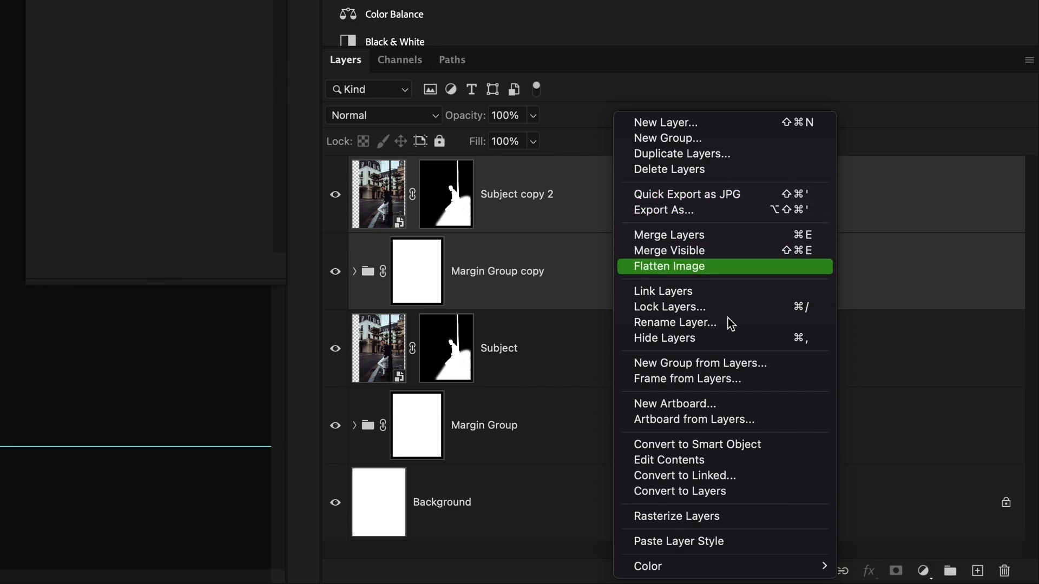
pyautogui.click(669, 267)
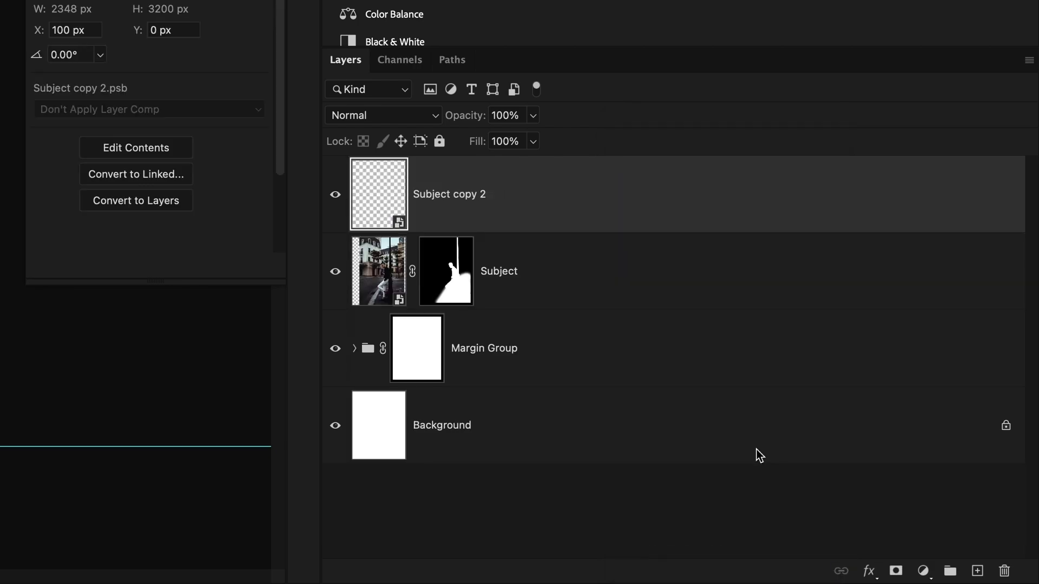
pyautogui.moveTo(459, 201)
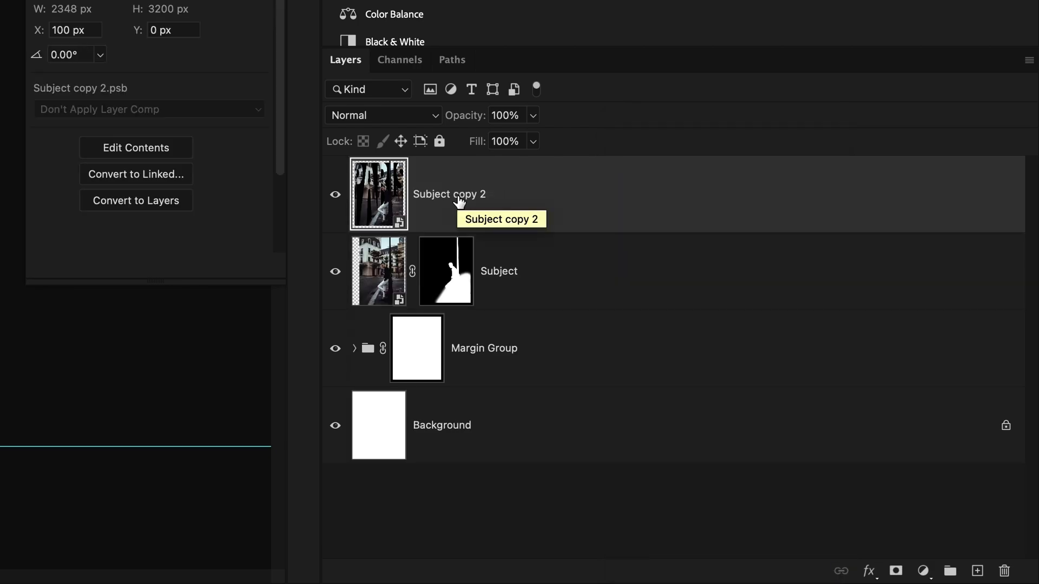
pyautogui.moveTo(457, 290)
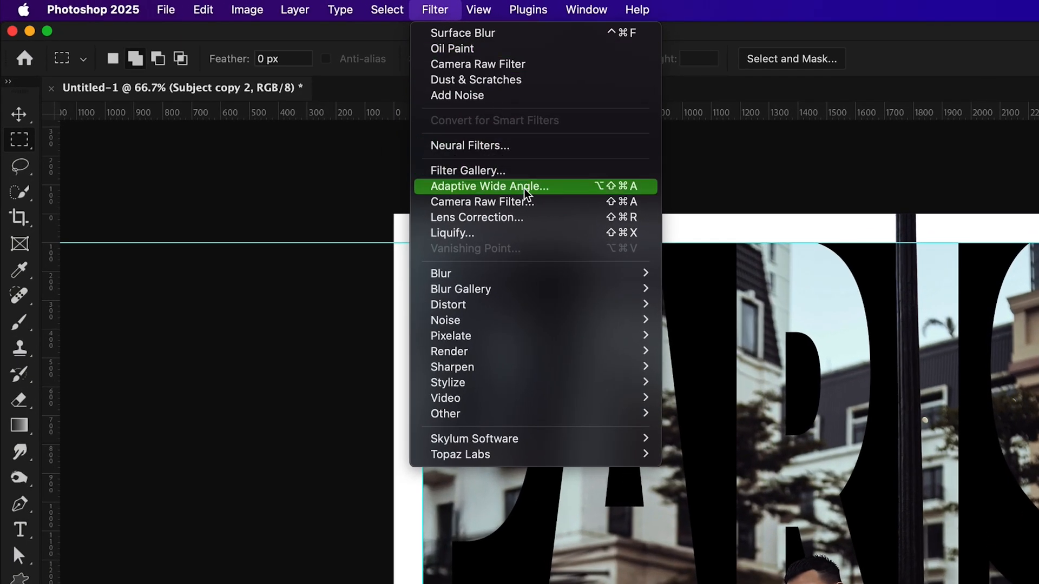
# - Apply a Camera Raw filter with Grain 60, Size 28, Roughness 57 to Subject copy 2
pyautogui.click(480, 201)
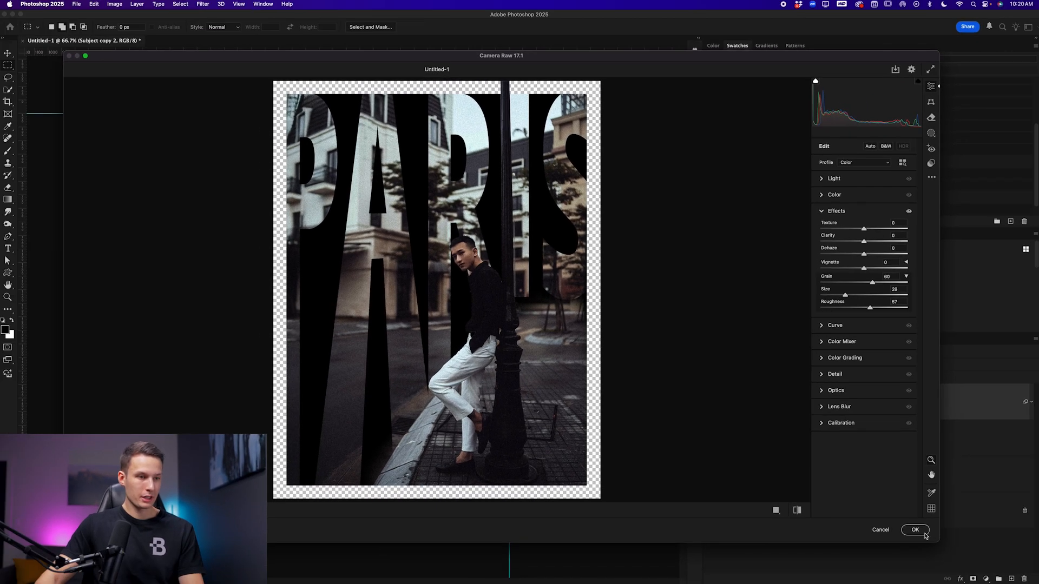
pyautogui.click(915, 529)
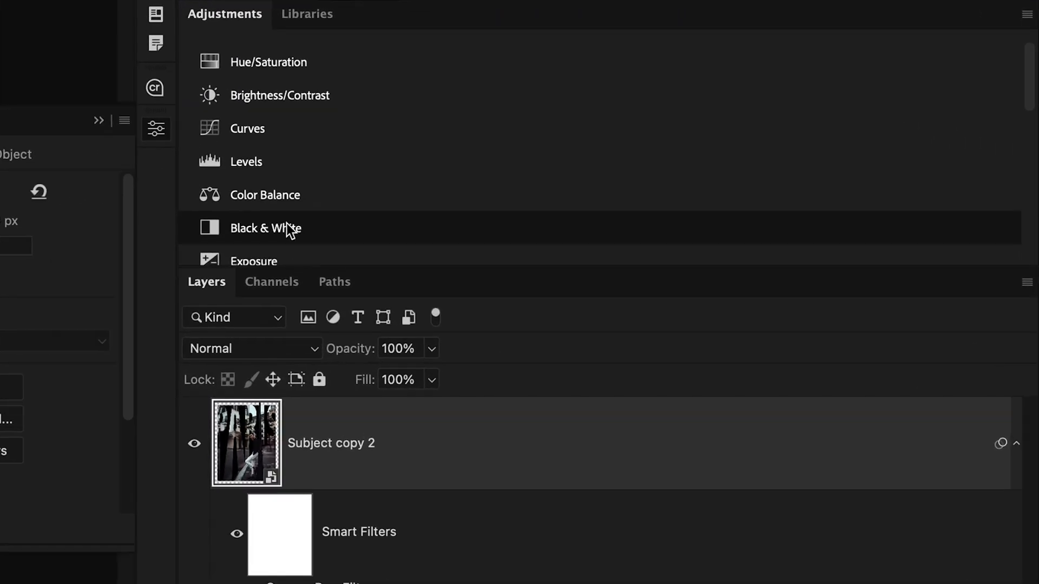
# - Add a Black & White adjustment layer on top of the grainy poster
pyautogui.click(265, 229)
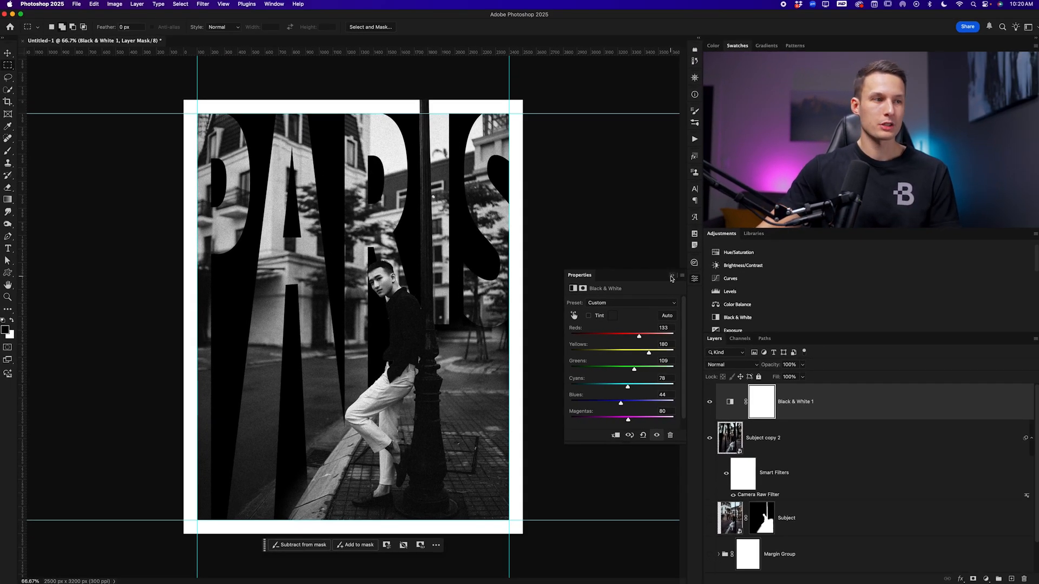
# - Show Subject copy 3 in Color blend mode at 90% opacity to tint the subject
pyautogui.click(671, 278)
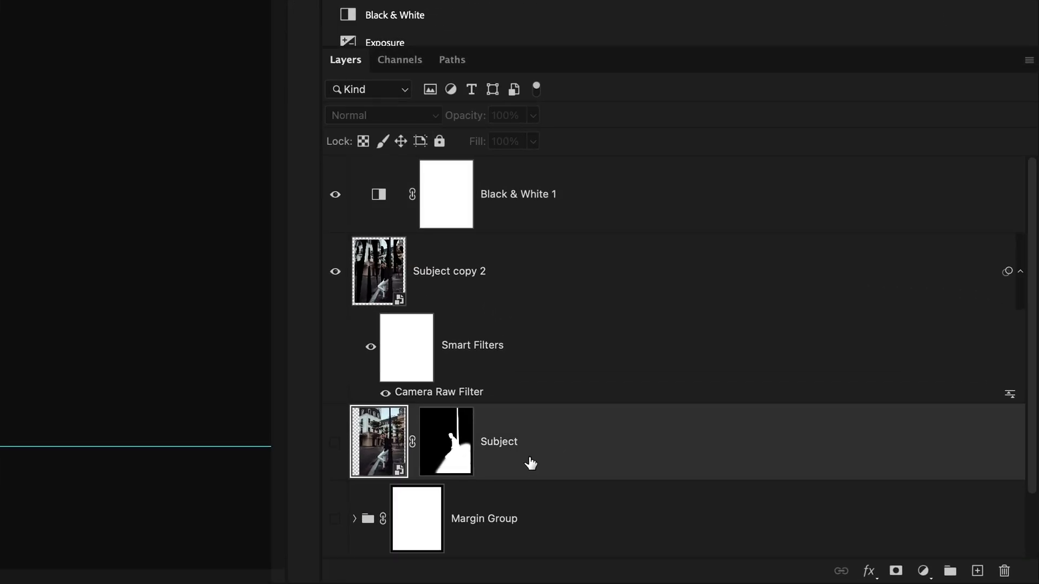
pyautogui.moveTo(609, 456)
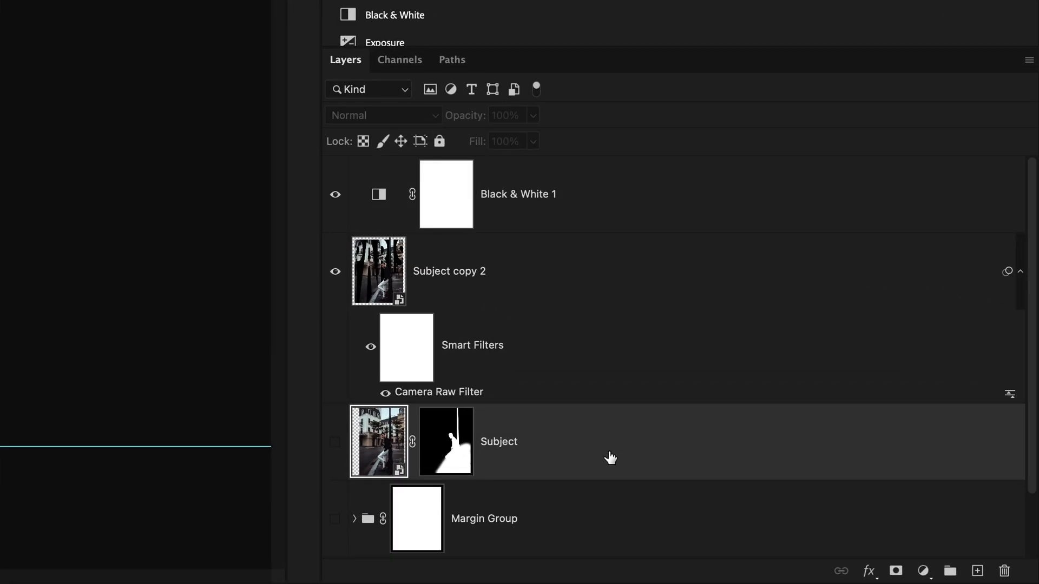
pyautogui.moveTo(562, 185)
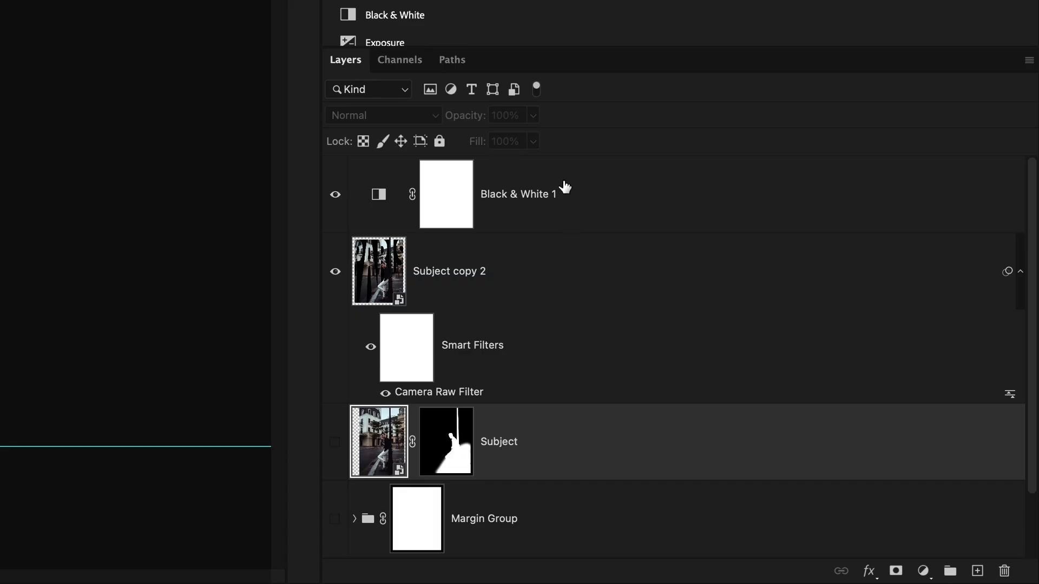
pyautogui.moveTo(541, 457)
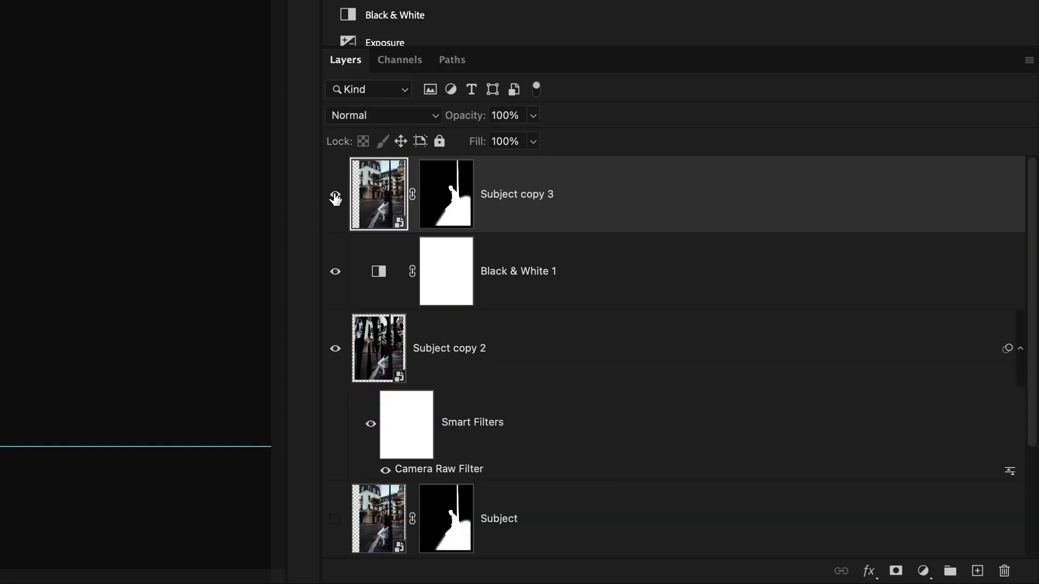
pyautogui.moveTo(336, 197)
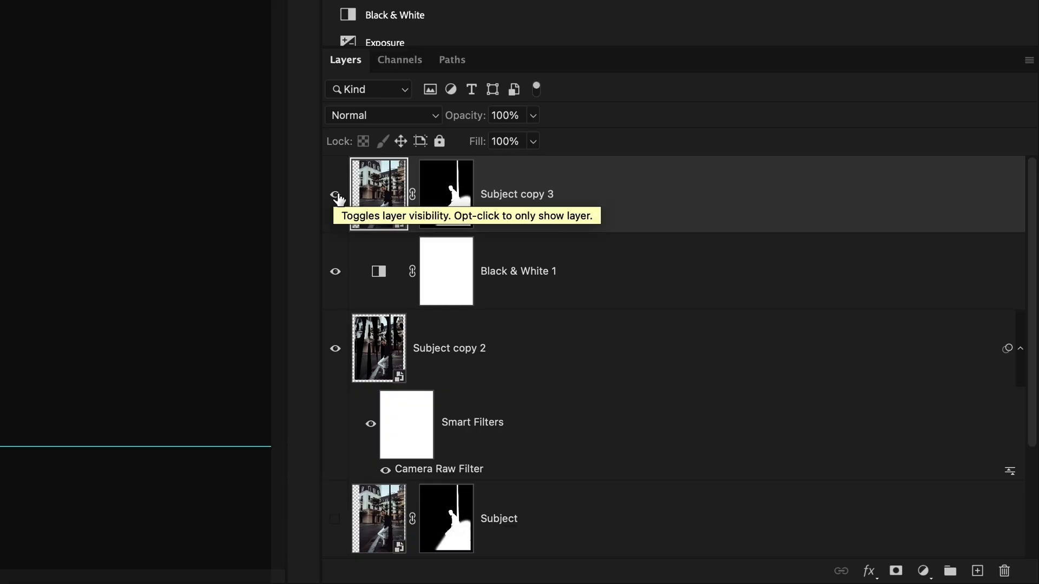
pyautogui.click(382, 116)
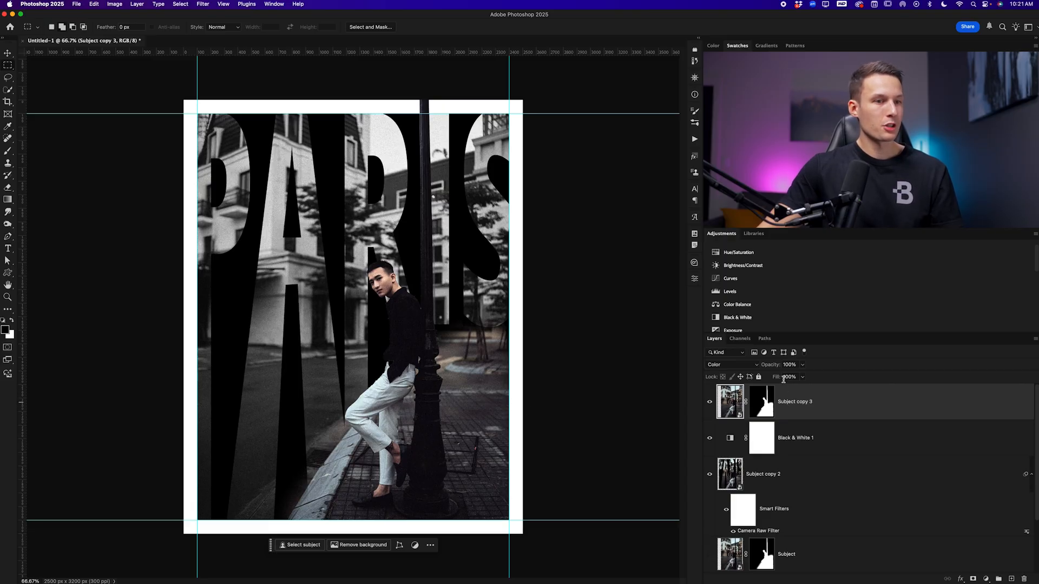
pyautogui.click(801, 364)
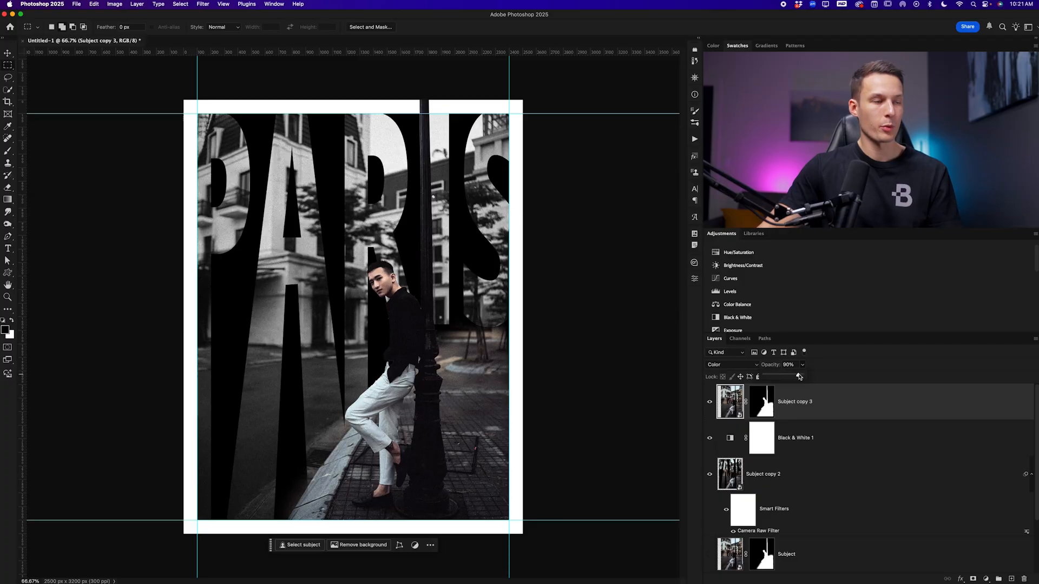
pyautogui.click(761, 437)
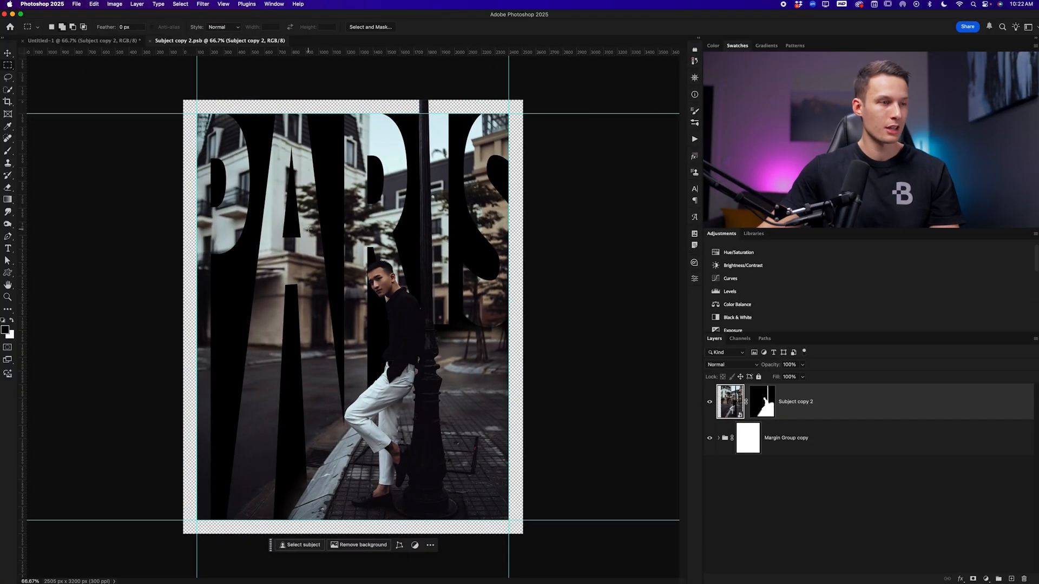
# - Inside Subject copy 2's contents, expand Margin Group copy and select Color Fill 1
pyautogui.click(719, 438)
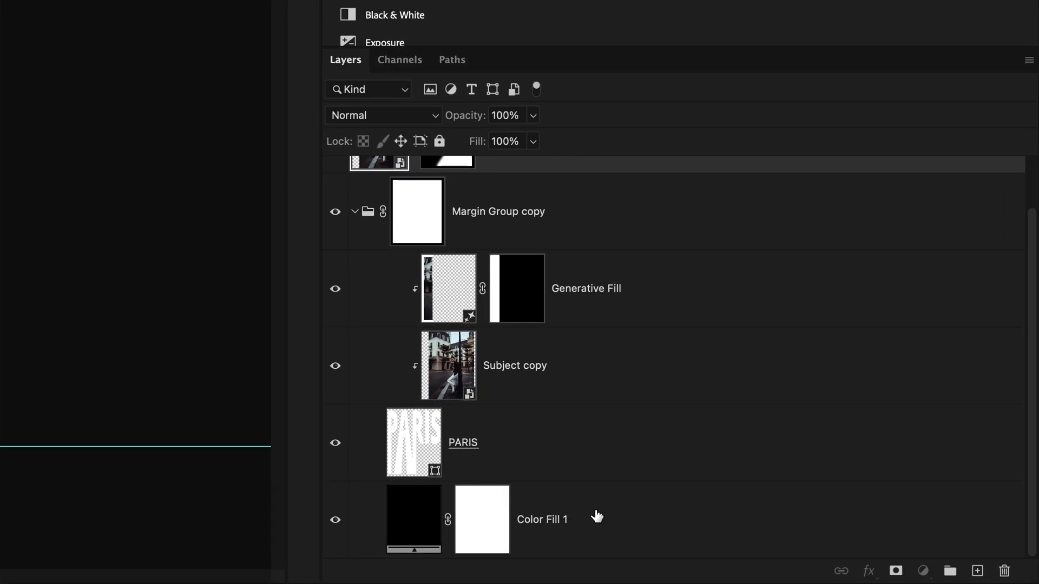
pyautogui.click(542, 520)
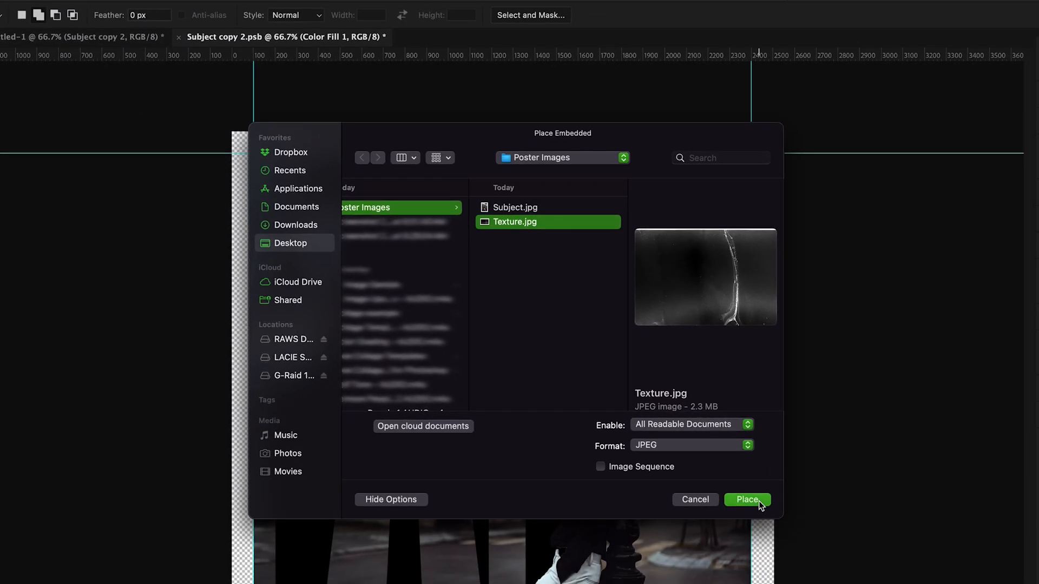
# - Place Texture.jpg, commit its size and position, and blend it in Linear Light
pyautogui.click(746, 500)
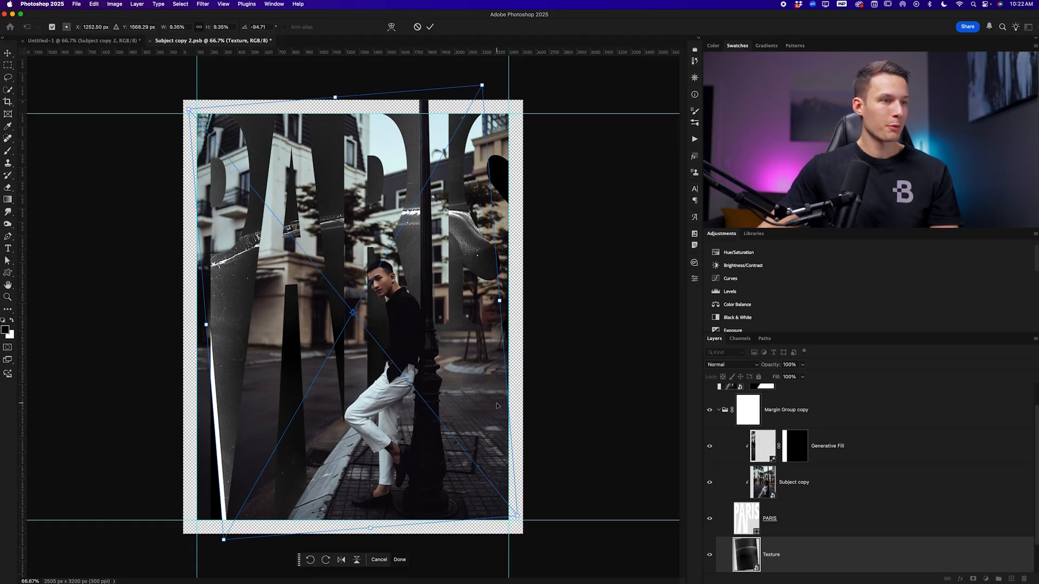
pyautogui.moveTo(483, 22)
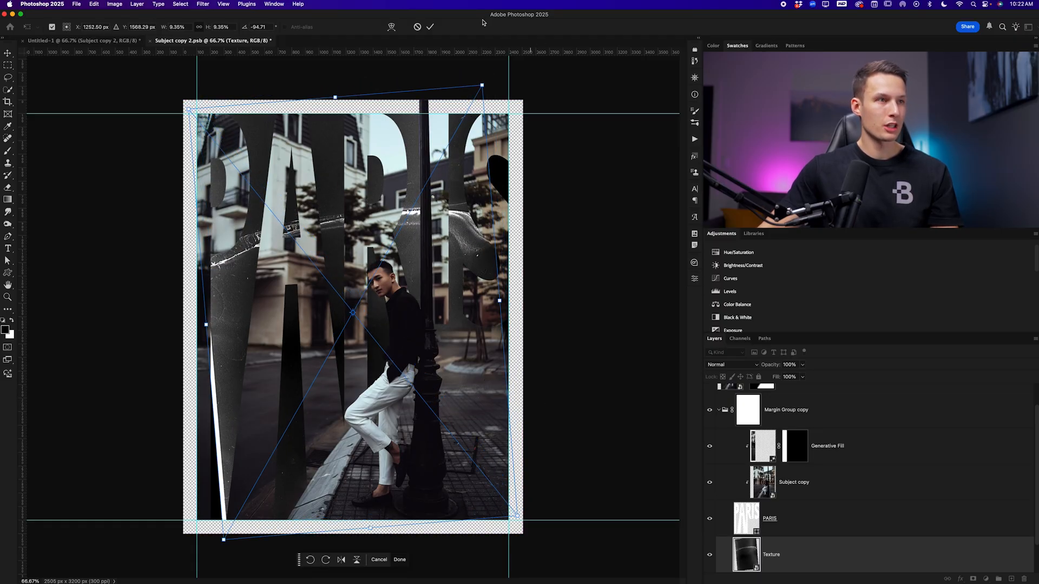
pyautogui.click(733, 365)
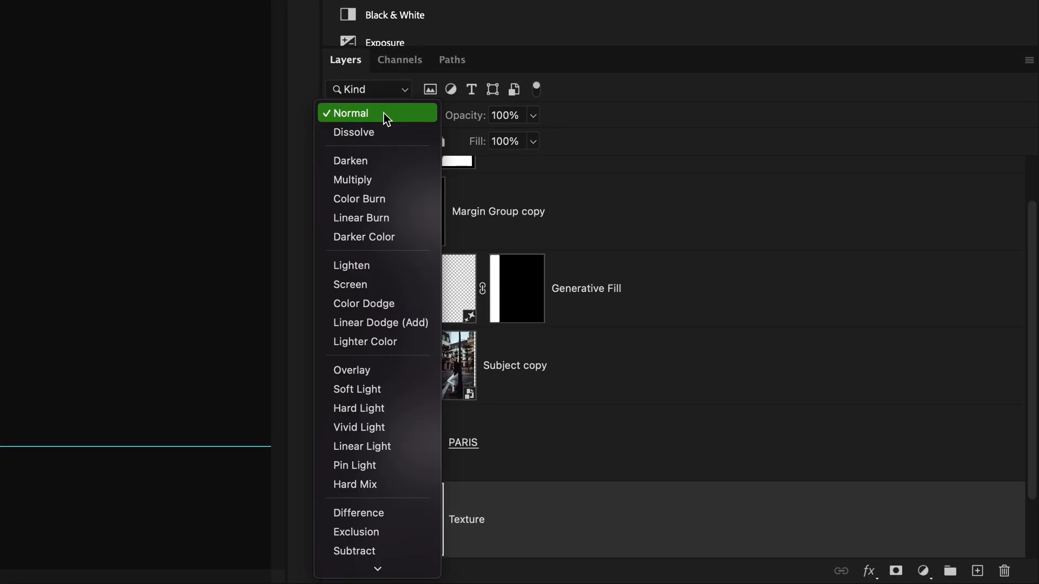
pyautogui.moveTo(378, 445)
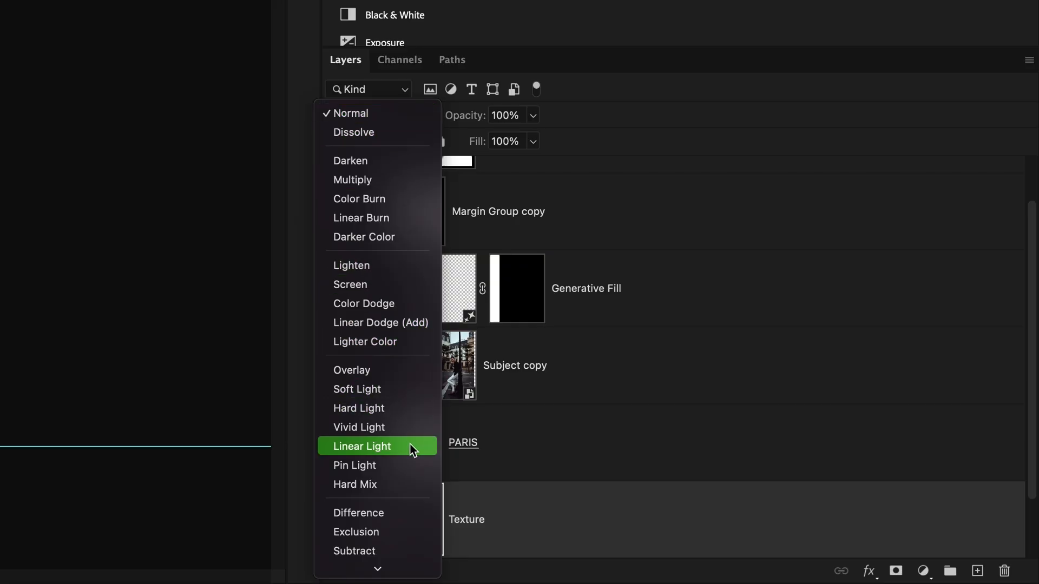
pyautogui.click(361, 445)
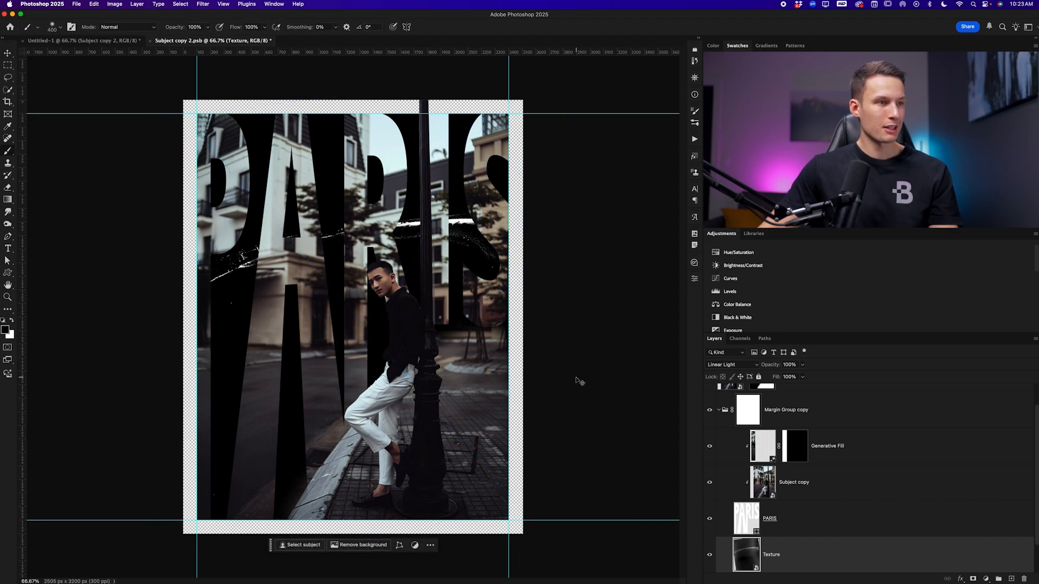
# - Save the smart object and close it so the PARIS letters show the grunge scratches
pyautogui.press('cmd+s')
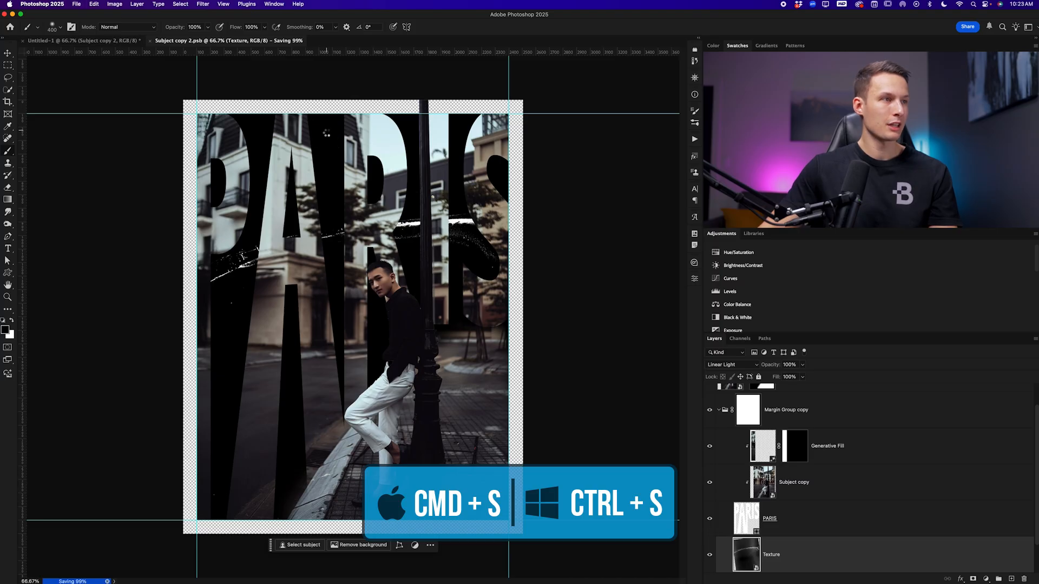
pyautogui.press('cmd+s')
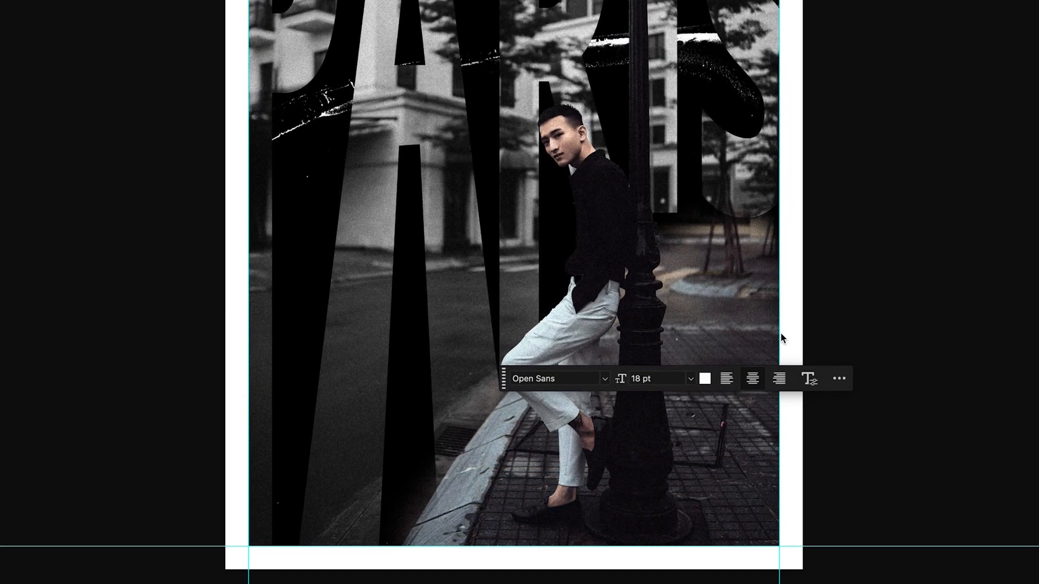
# - Add the caption 'THE PLATYPUS WAS THE GREATEST CRIMINAL MASTERMIND' as 8.6 pt paragraph text, lower right
pyautogui.write('THE')
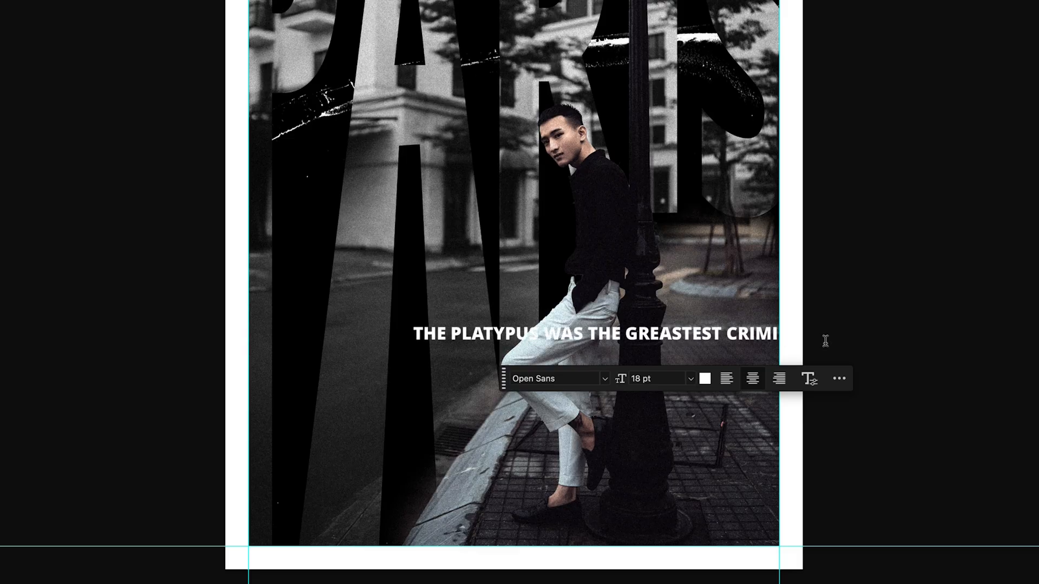
pyautogui.moveTo(716, 289)
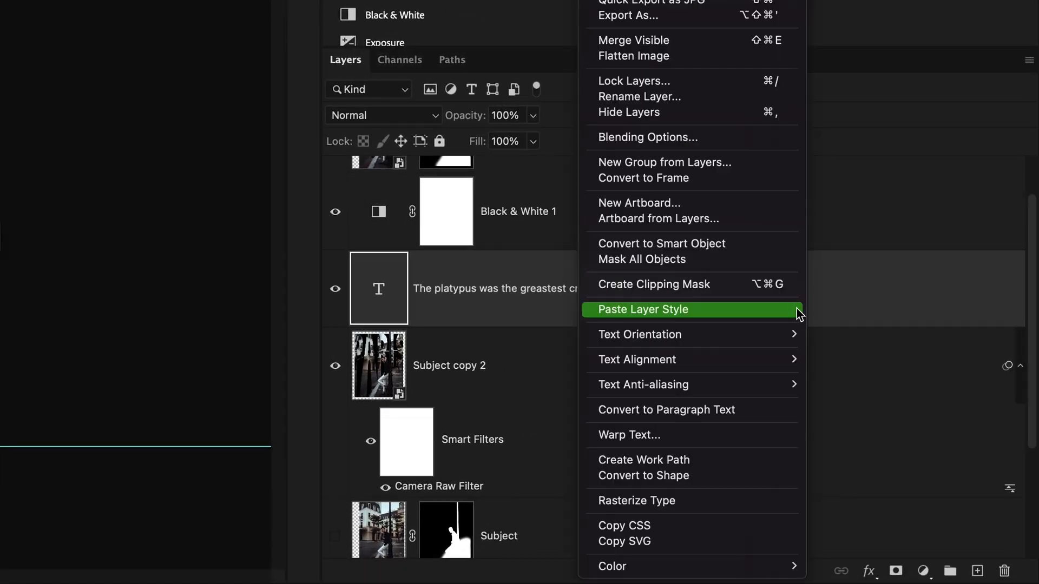
pyautogui.moveTo(739, 414)
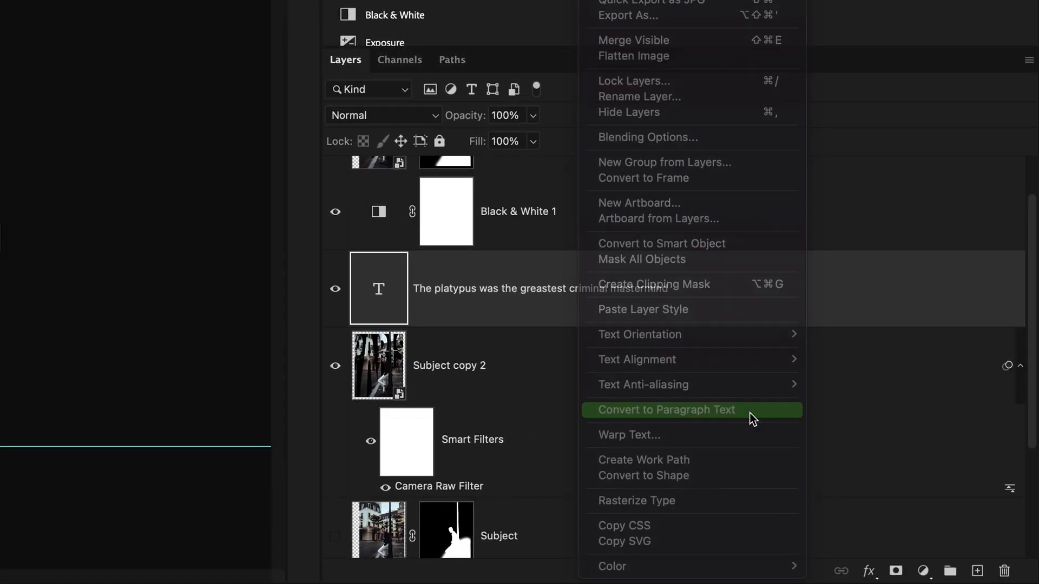
pyautogui.click(665, 409)
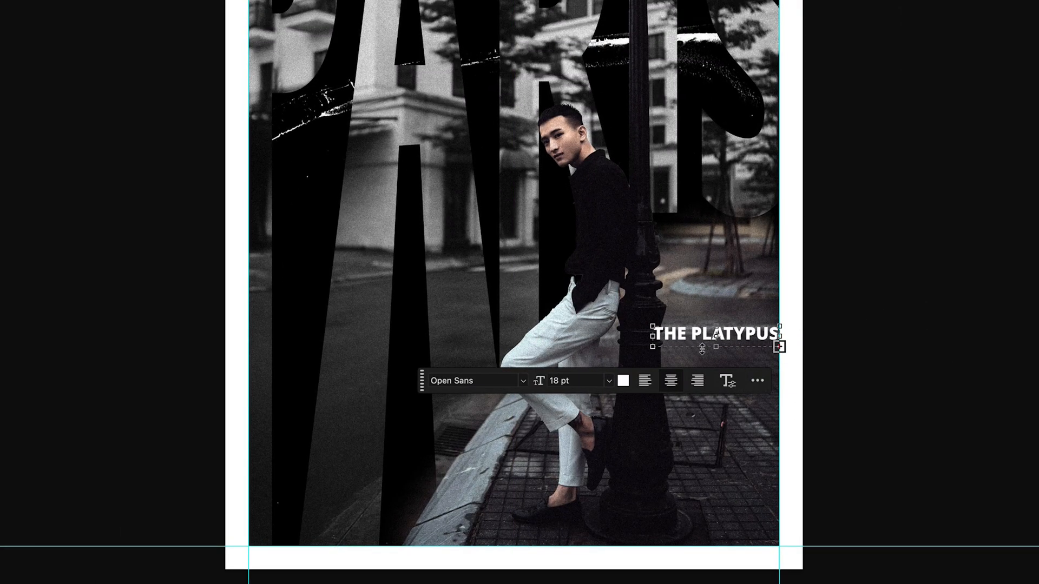
pyautogui.write('WAS THE')
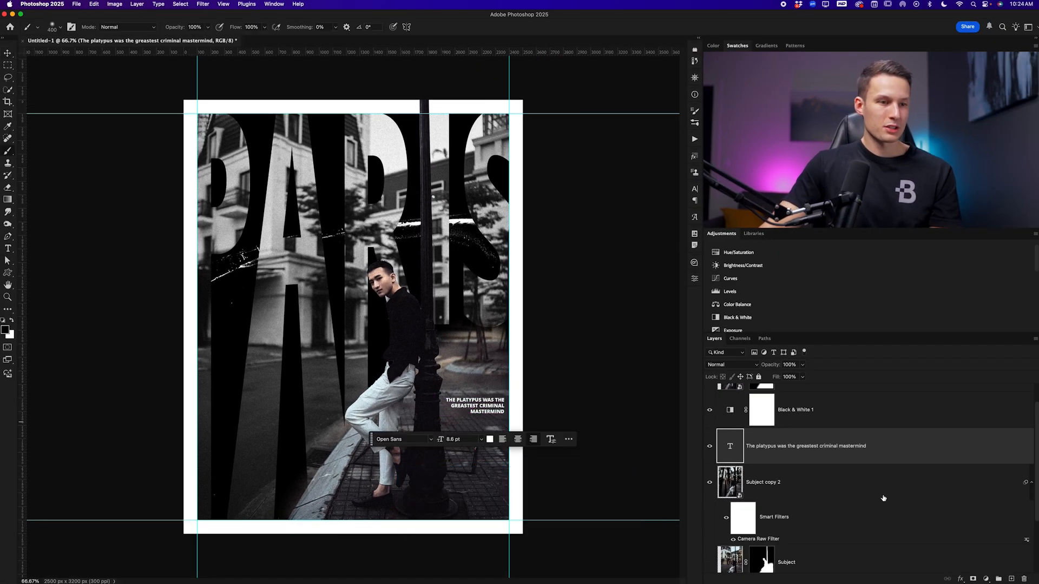
pyautogui.click(761, 409)
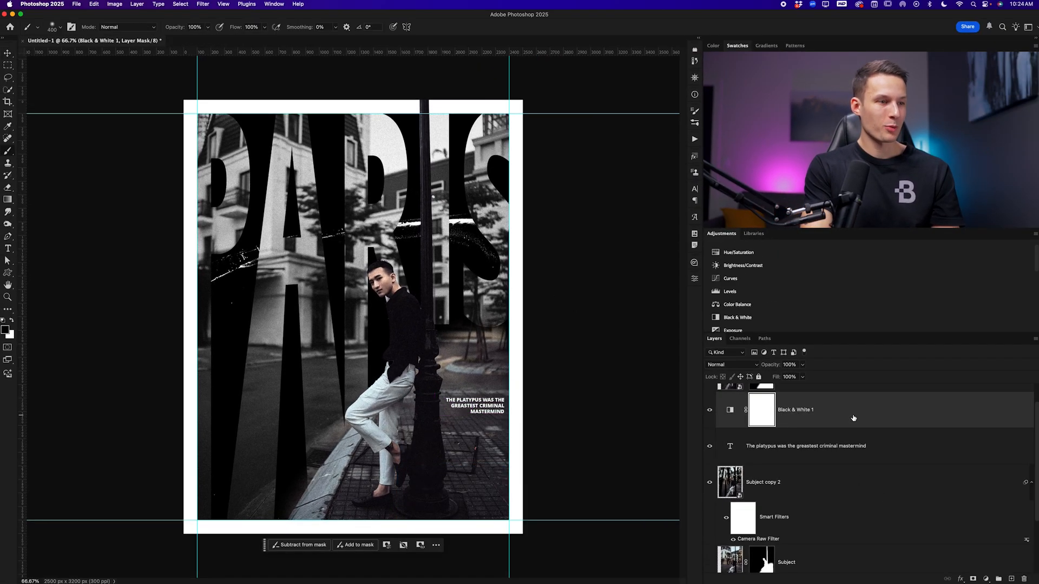
pyautogui.moveTo(854, 418)
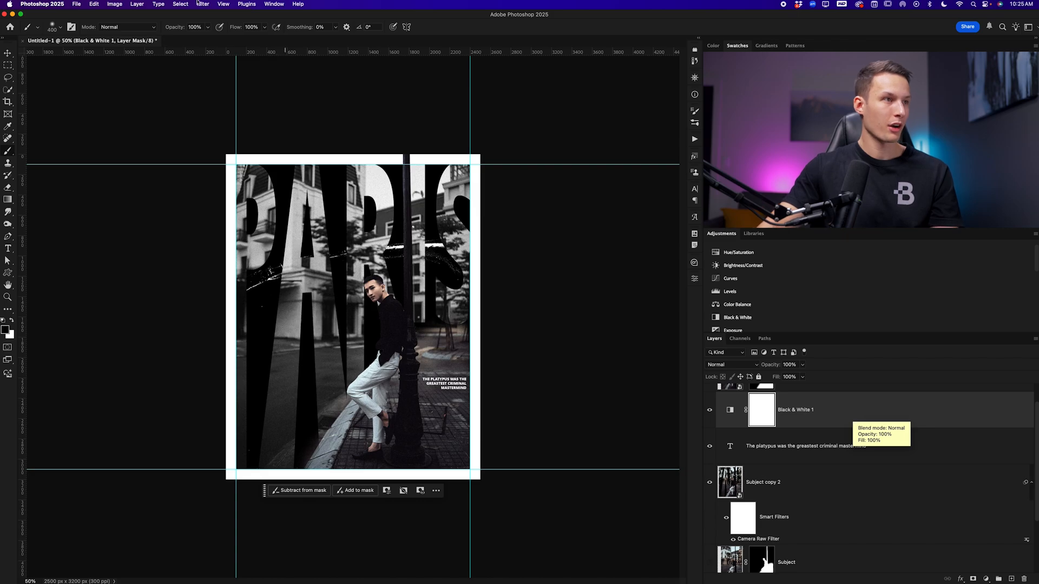
# - Clear all guides from the canvas via View > Guides > Clear Guides
pyautogui.click(478, 9)
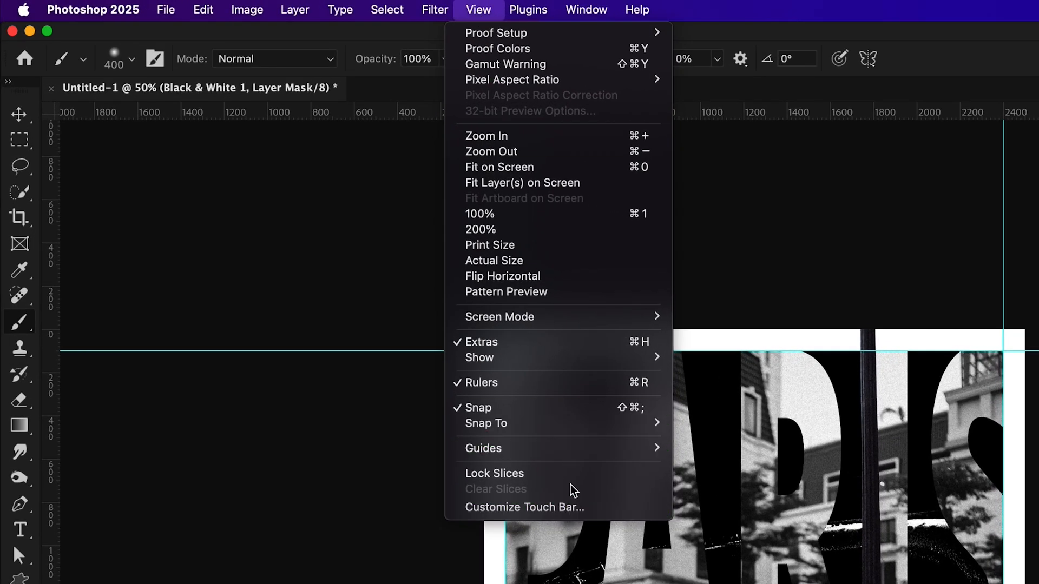
pyautogui.moveTo(483, 448)
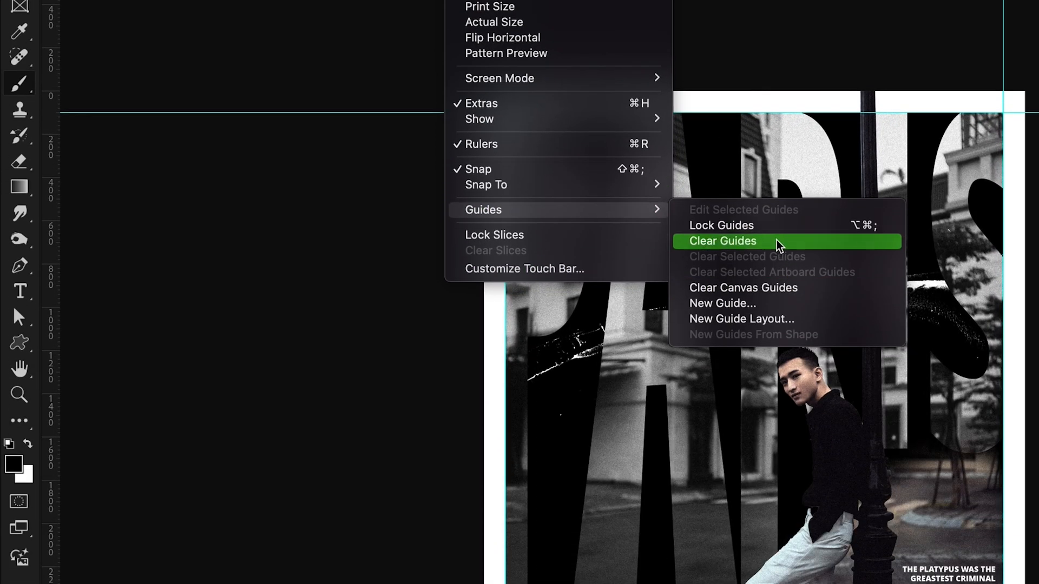
pyautogui.click(722, 241)
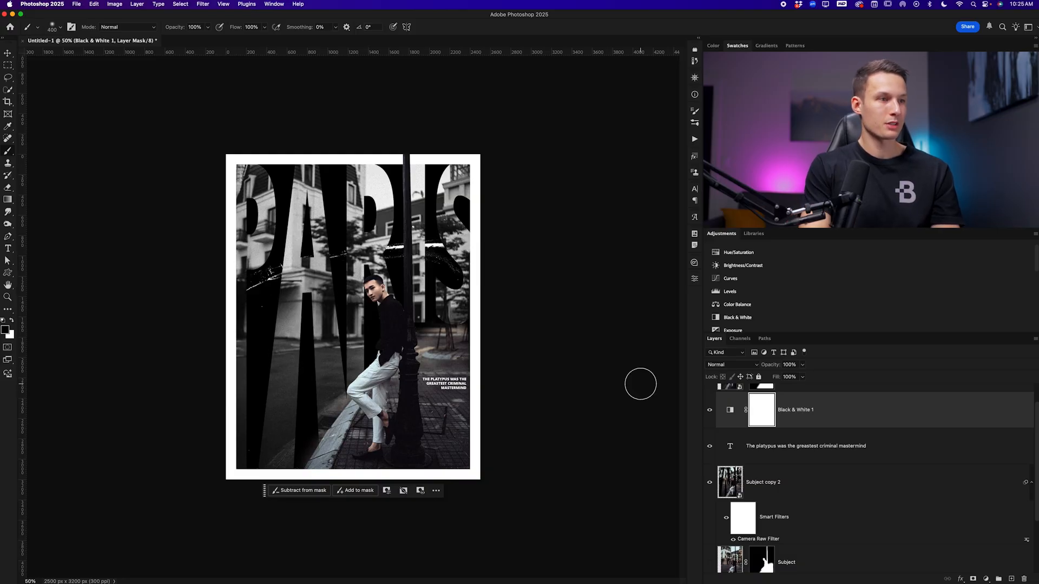